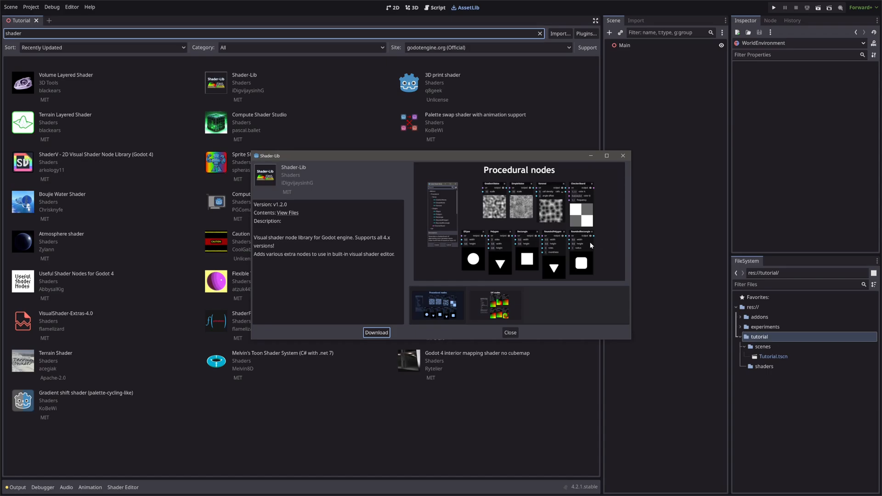
# Step: Leave the asset library and show the Tutorial scene in the 3D workspace
pyautogui.click(416, 7)
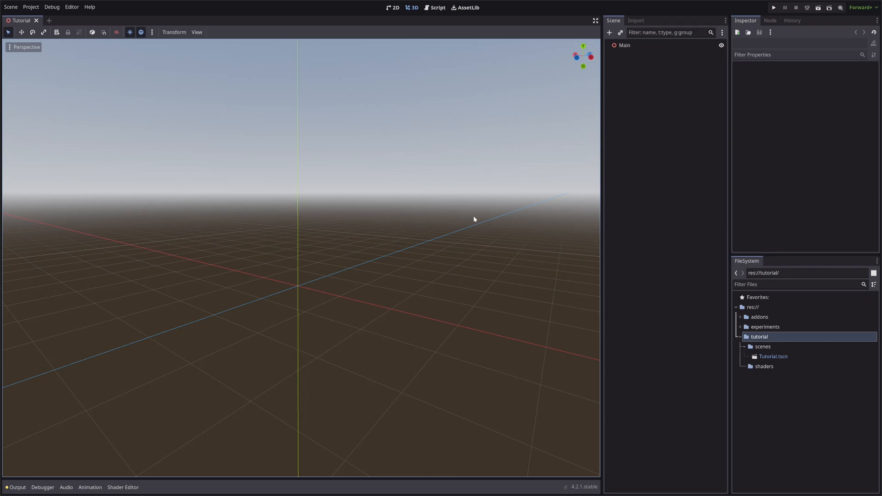
pyautogui.moveTo(657, 50)
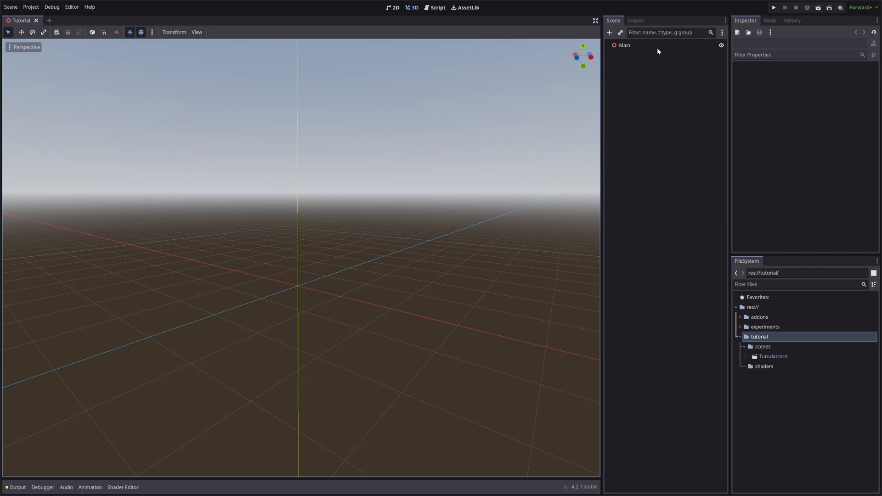
# Step: Create a new VisualShader resource in Sky mode inside the shaders folder
pyautogui.click(623, 45)
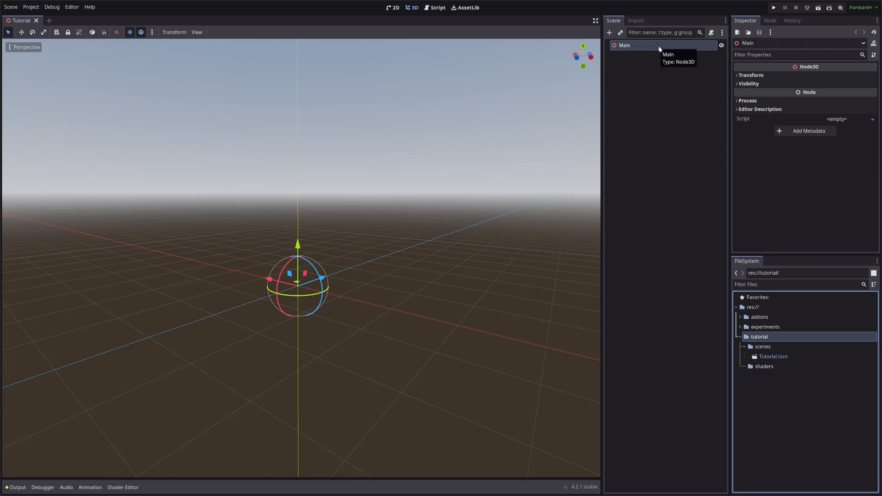
pyautogui.rightClick(763, 366)
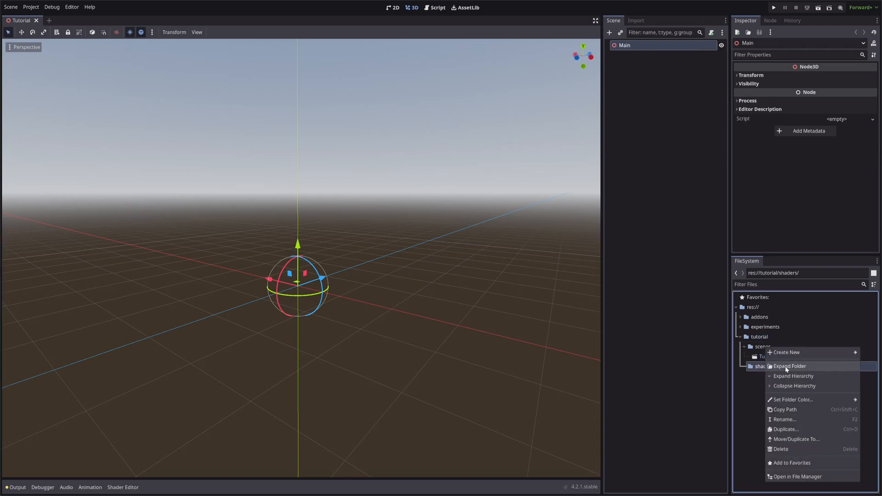
pyautogui.click(785, 352)
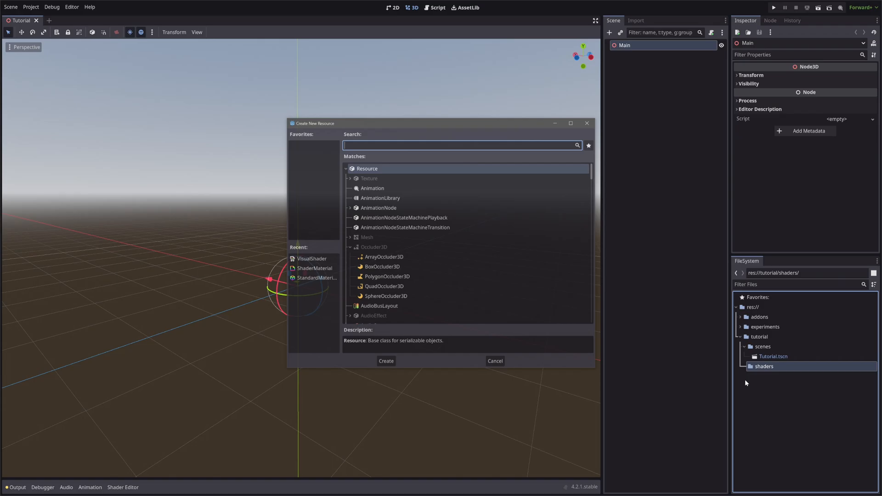
pyautogui.write('visu')
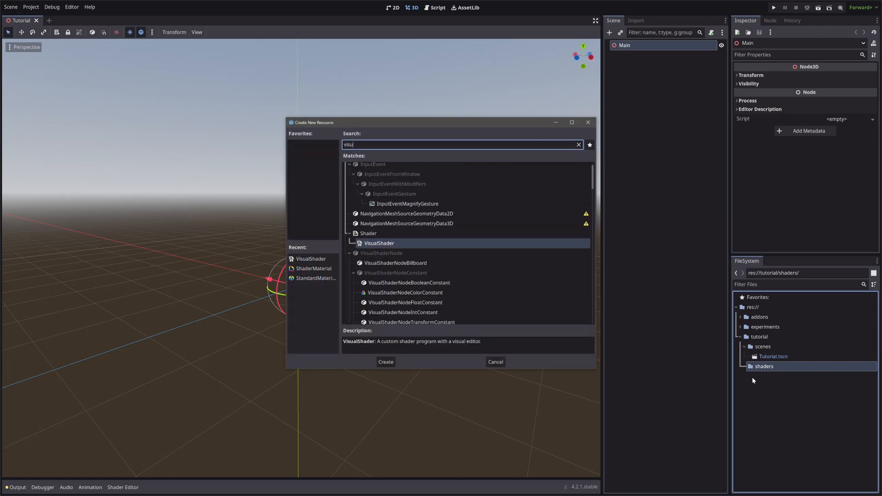
pyautogui.click(385, 362)
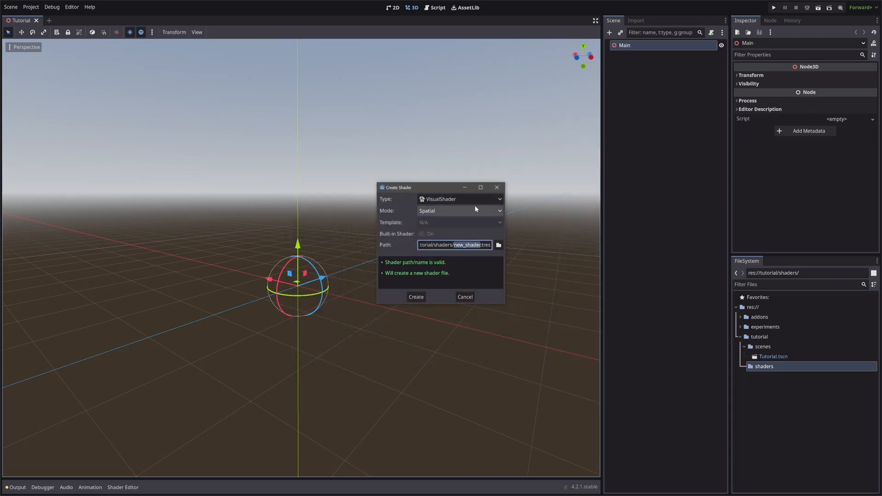
pyautogui.click(459, 210)
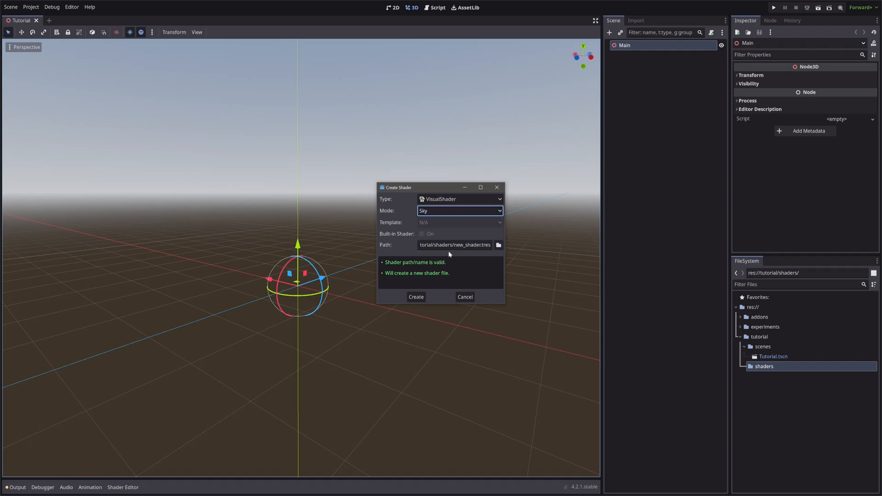
pyautogui.doubleClick(462, 245)
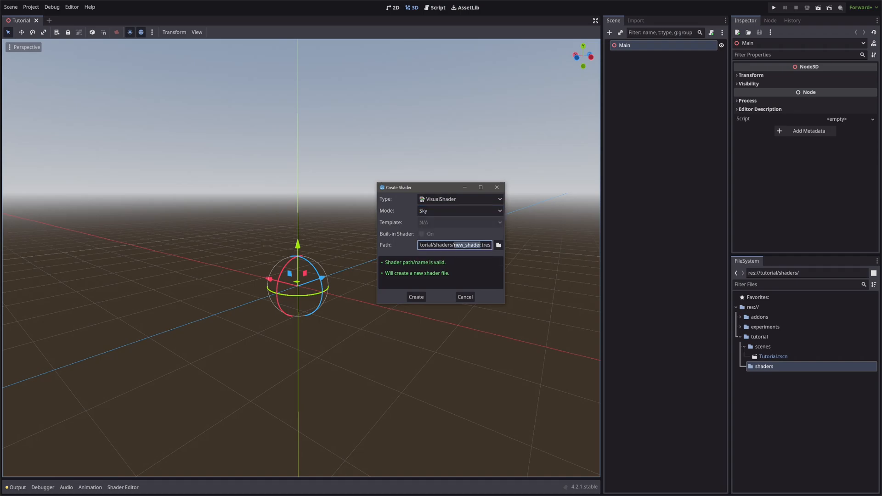
pyautogui.click(415, 297)
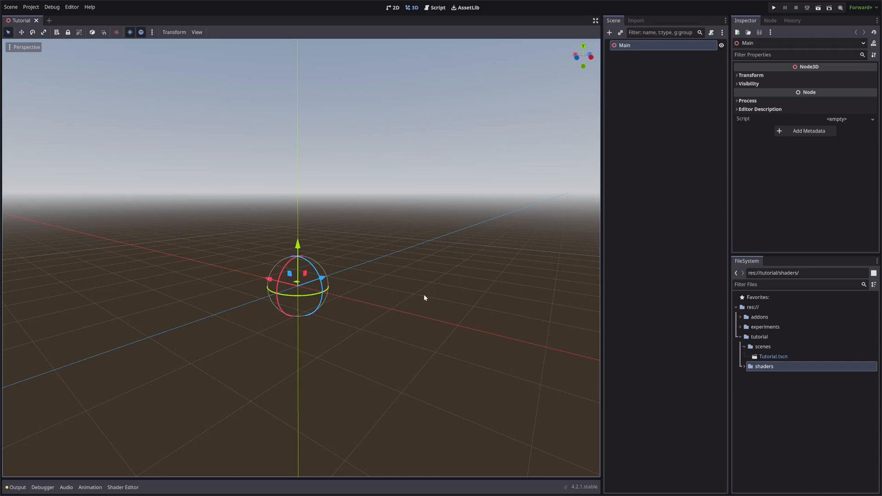
# Step: Save a ShaderMaterial as skybox.material and assign skybox_shader.tres as its shader
pyautogui.click(764, 366)
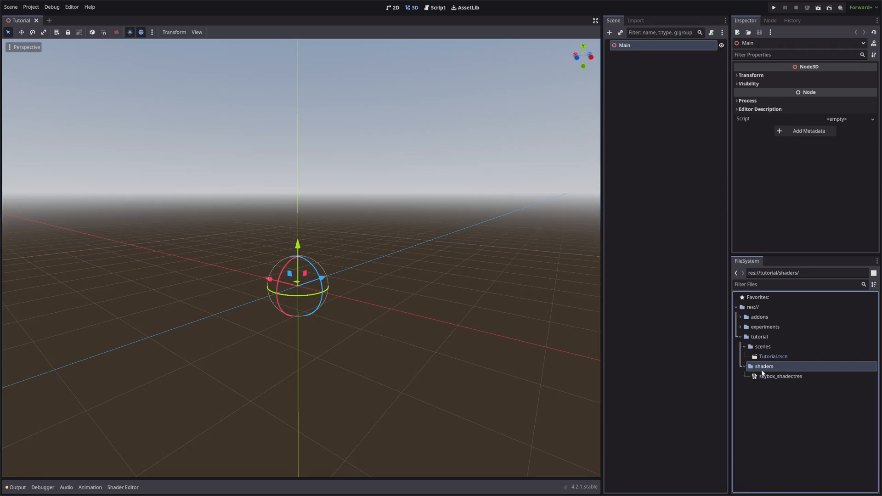
pyautogui.rightClick(763, 366)
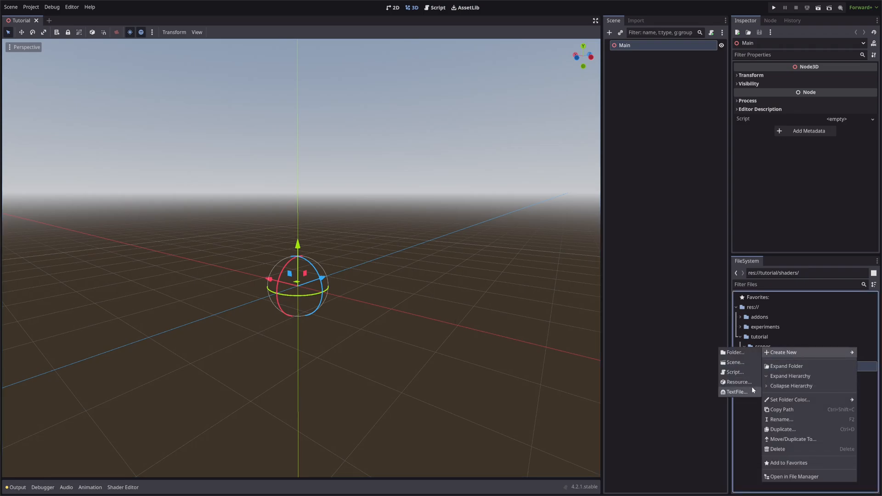
pyautogui.click(739, 382)
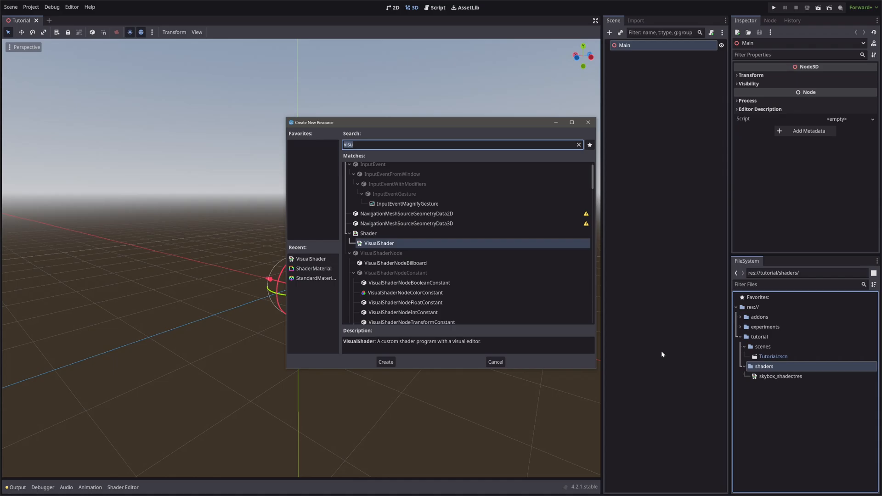
pyautogui.write('shaderm')
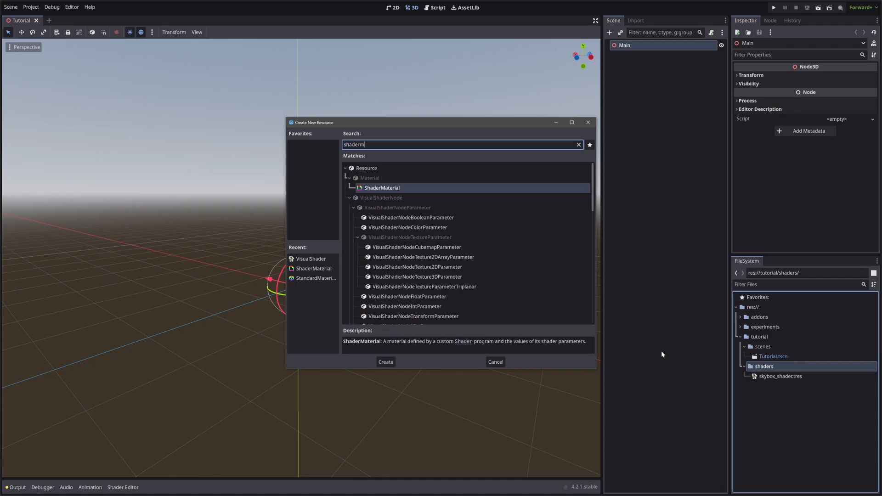
pyautogui.click(385, 361)
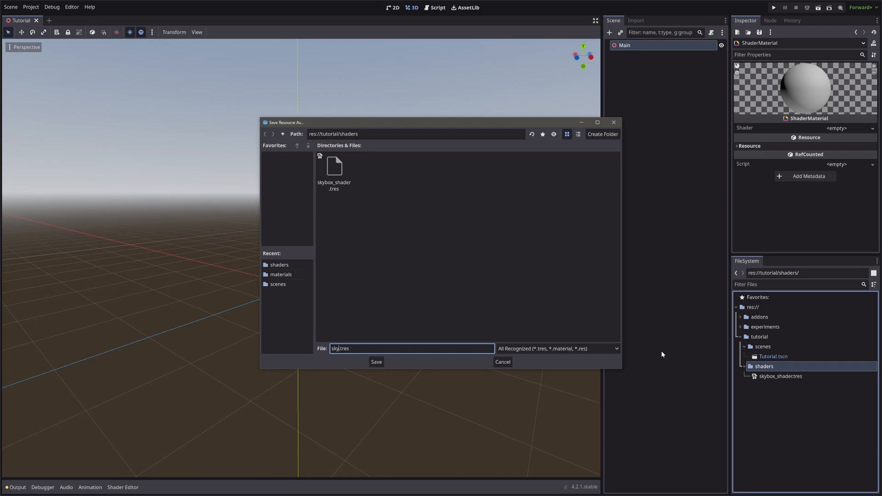
pyautogui.click(557, 348)
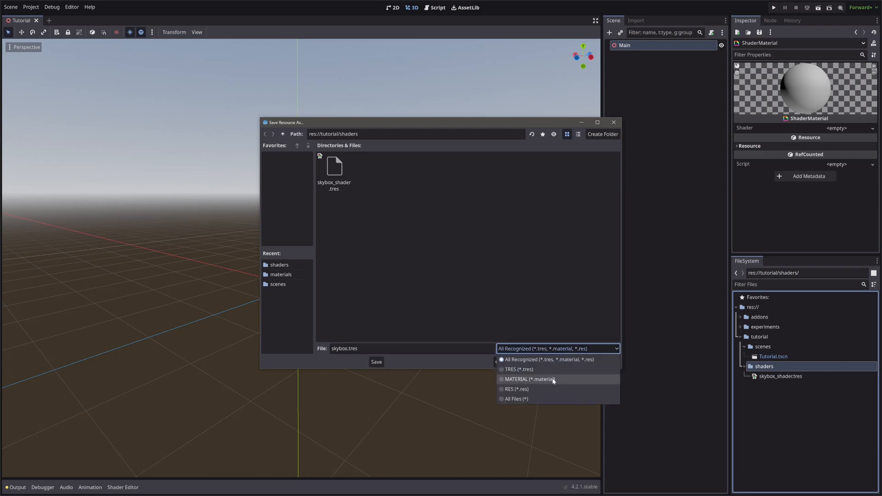
pyautogui.click(376, 362)
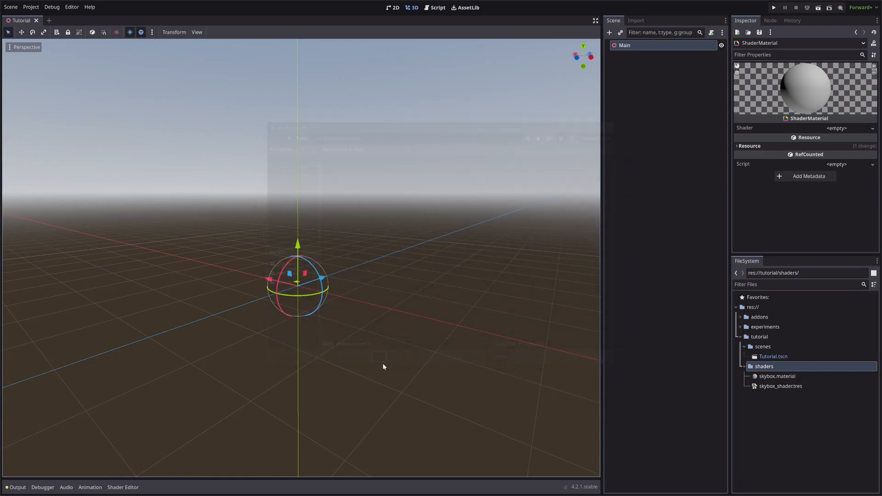
pyautogui.click(781, 386)
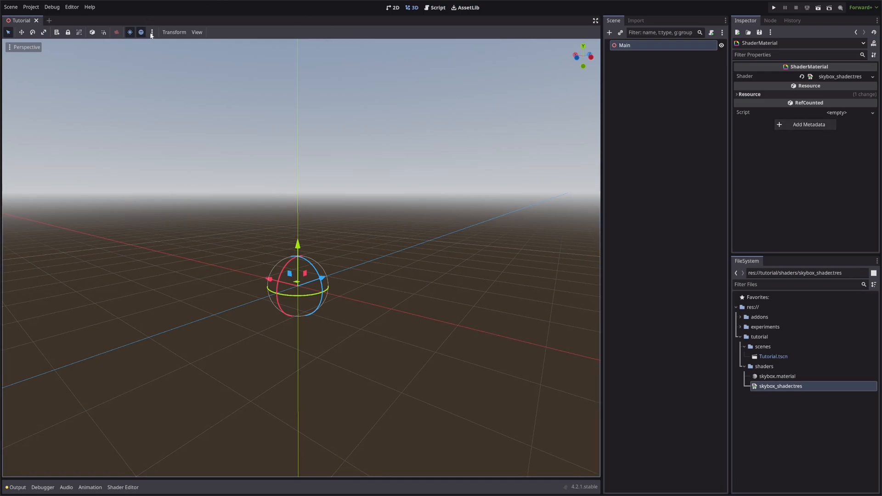
# Step: Add the preview environment to the scene as a WorldEnvironment node and select it
pyautogui.click(151, 32)
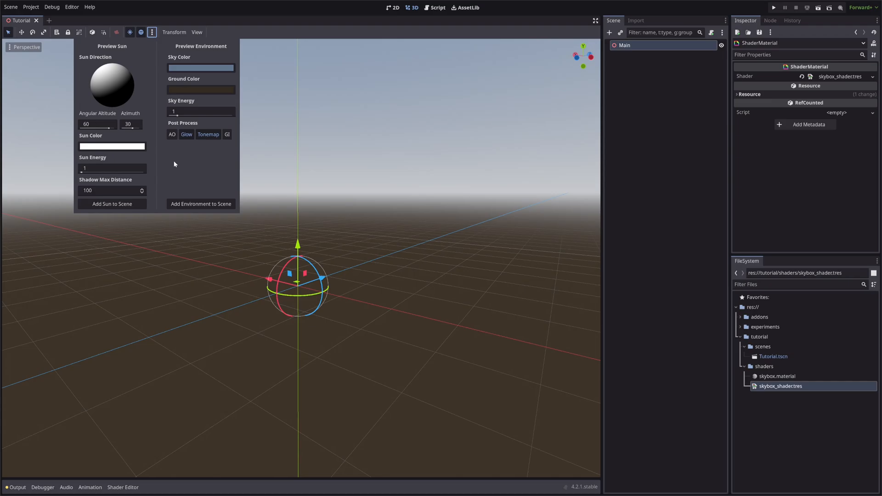
pyautogui.moveTo(200, 203)
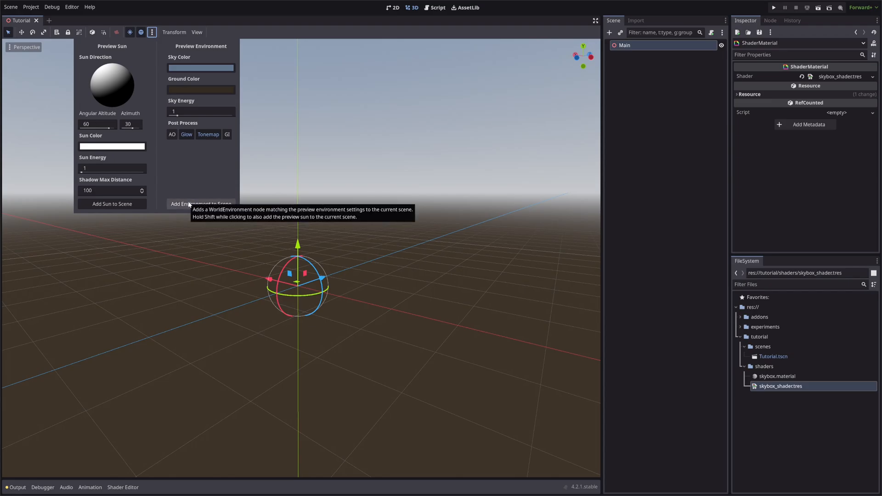
pyautogui.click(200, 204)
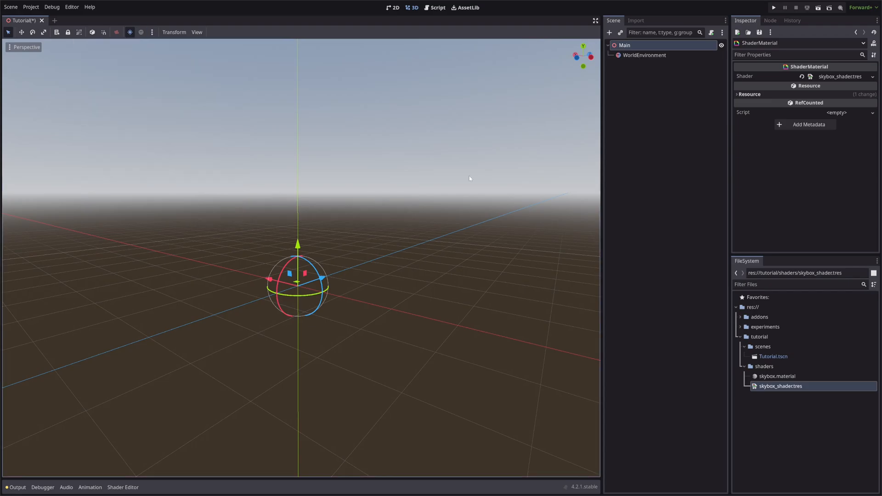
pyautogui.click(644, 55)
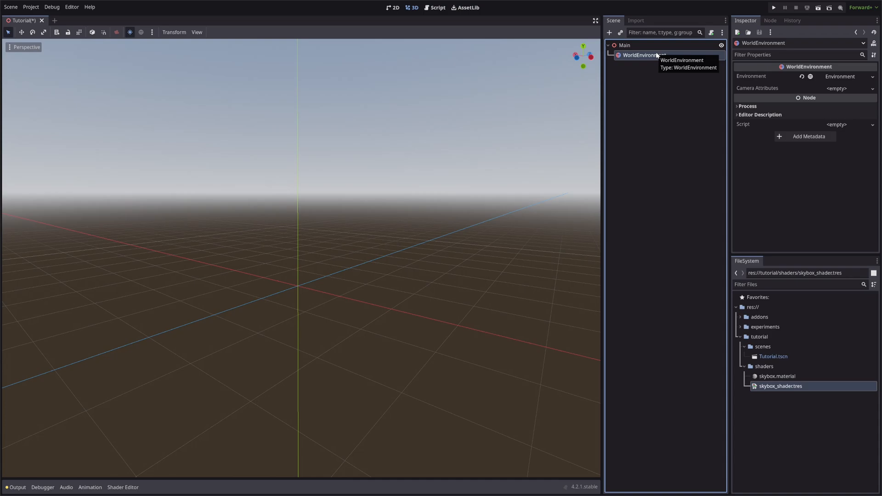
pyautogui.moveTo(653, 80)
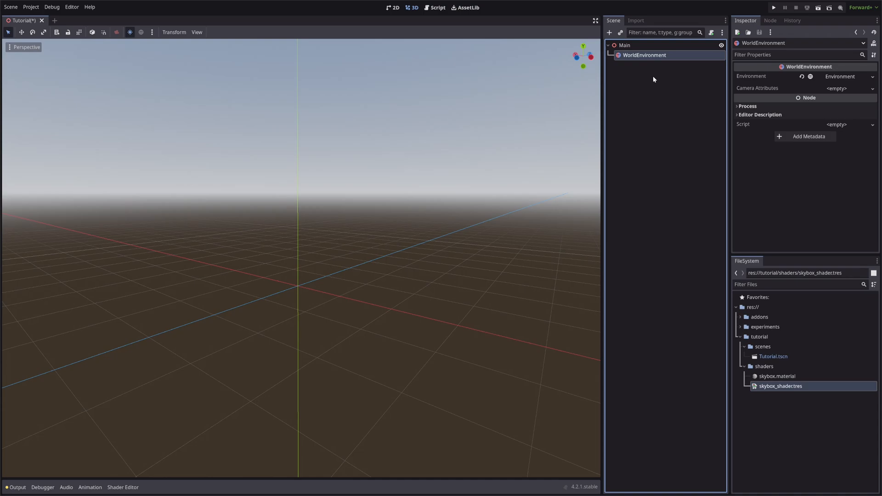
pyautogui.moveTo(684, 111)
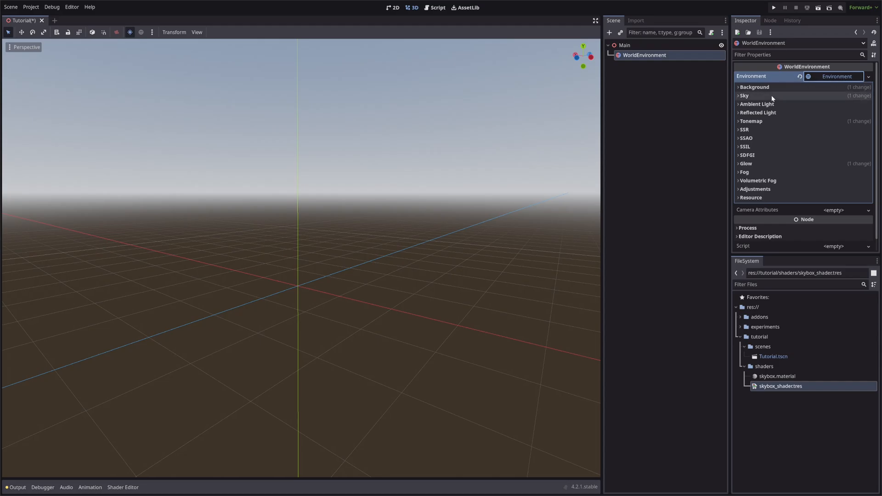
# Step: Unfold the Environment's Sky section to reveal its ProceduralSkyMaterial
pyautogui.click(744, 95)
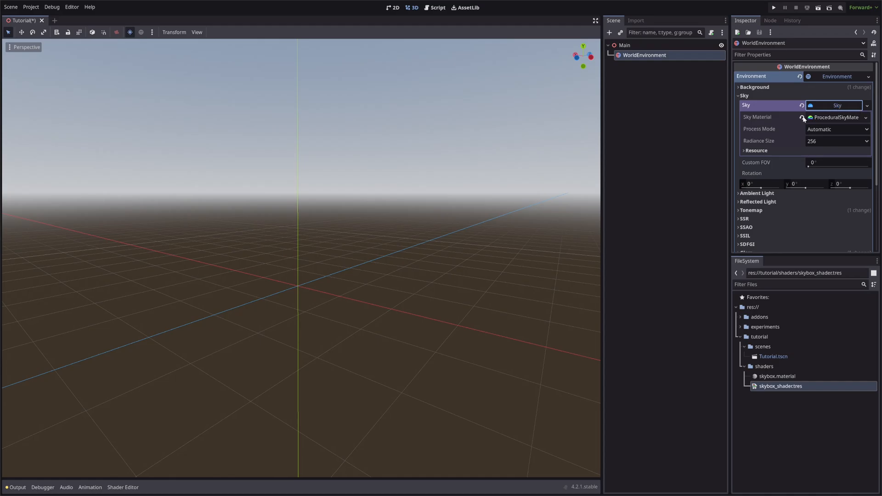
pyautogui.moveTo(766, 118)
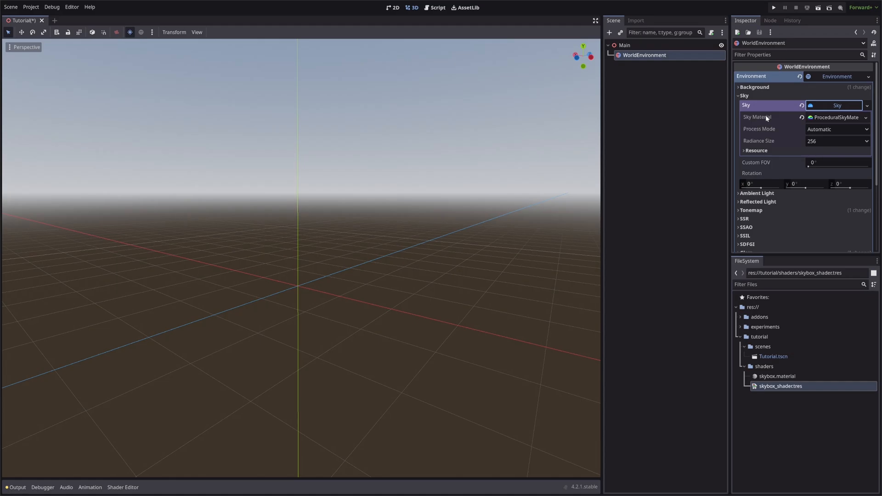
pyautogui.moveTo(758, 117)
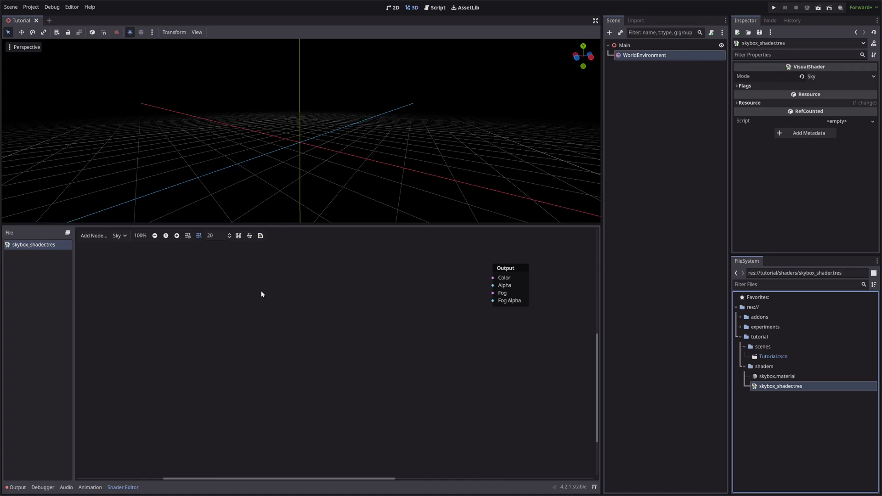
pyautogui.moveTo(254, 293)
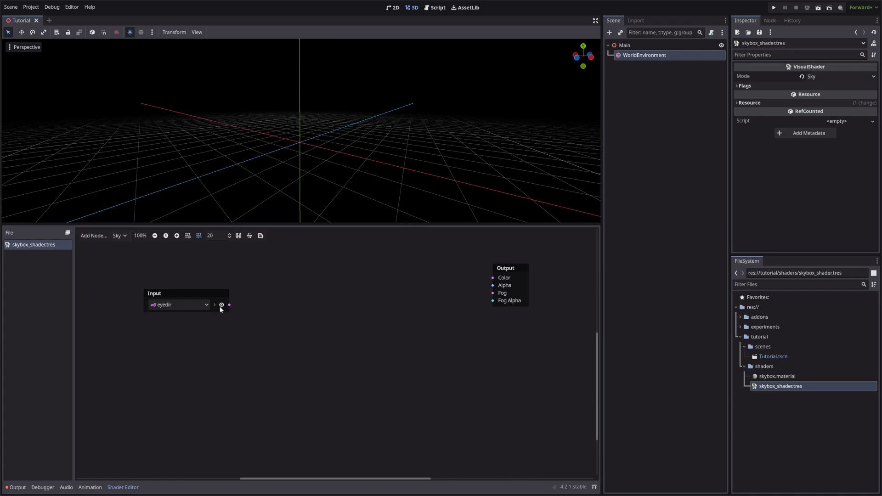
# Step: Preview the eyedir Input node and split it into red, green and blue ports
pyautogui.click(221, 305)
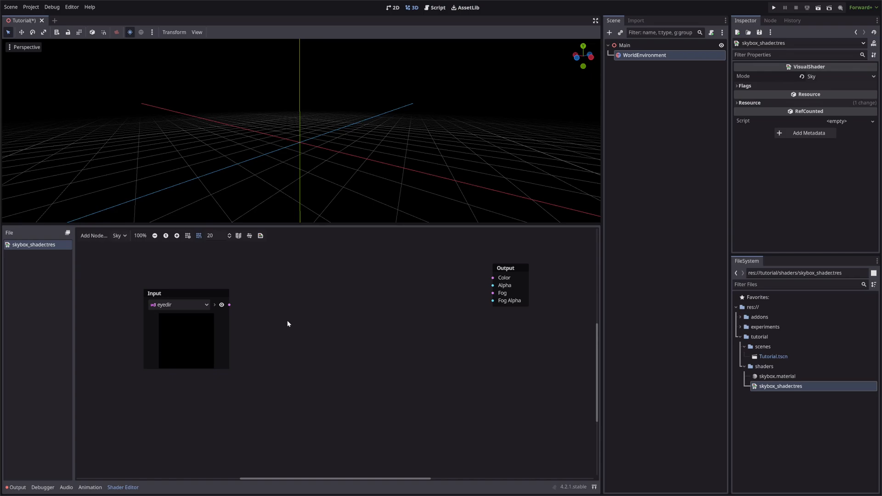
pyautogui.click(214, 305)
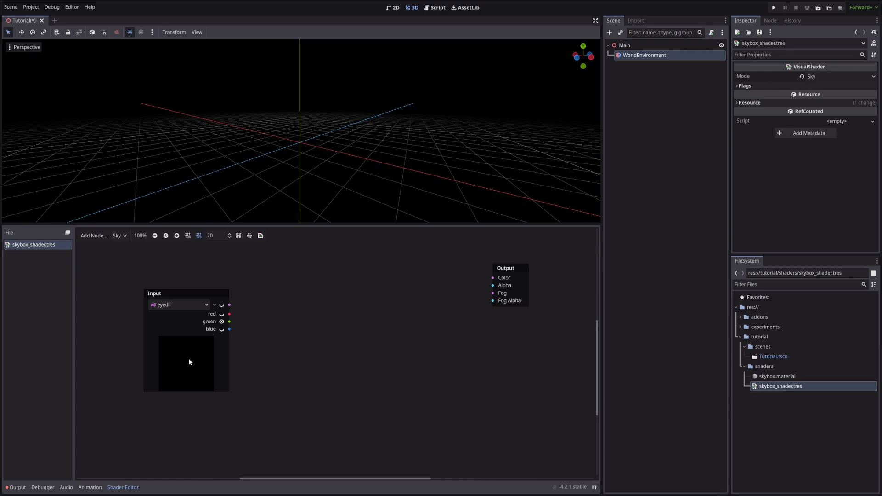
pyautogui.moveTo(244, 321)
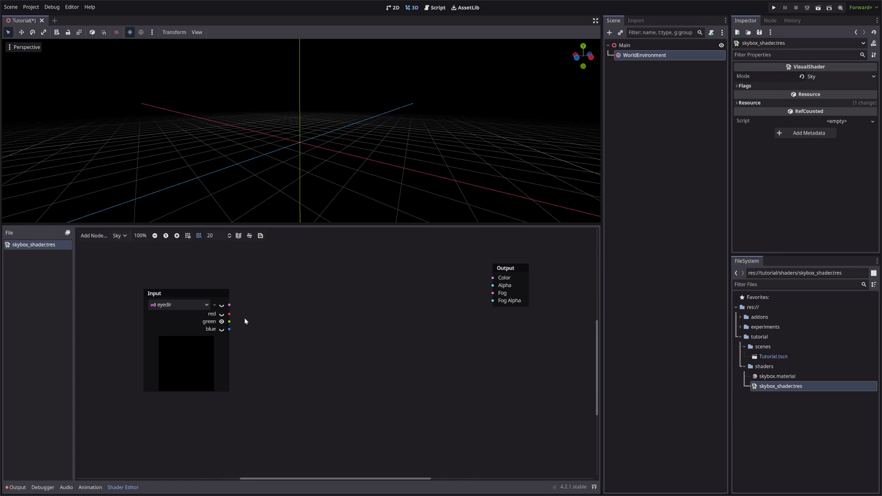
pyautogui.moveTo(234, 330)
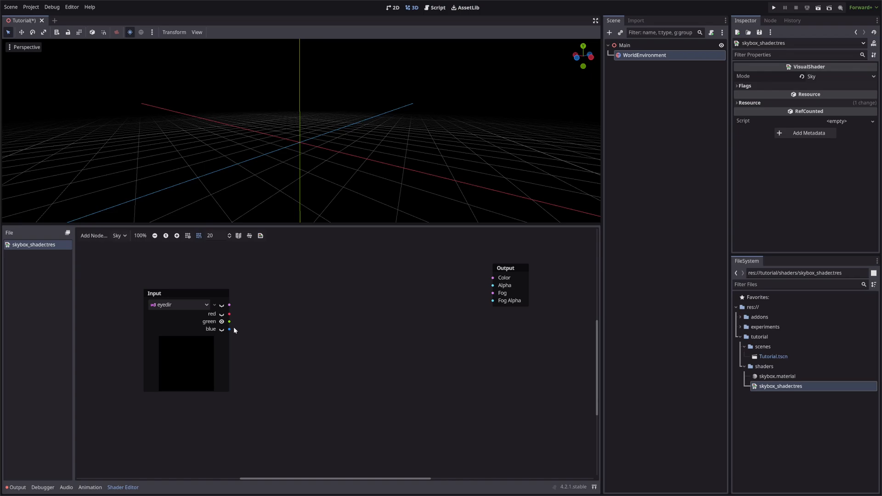
# Step: Wire the eyedir green channel into the sky Output Color
pyautogui.moveTo(229, 320); pyautogui.dragTo(490, 277)
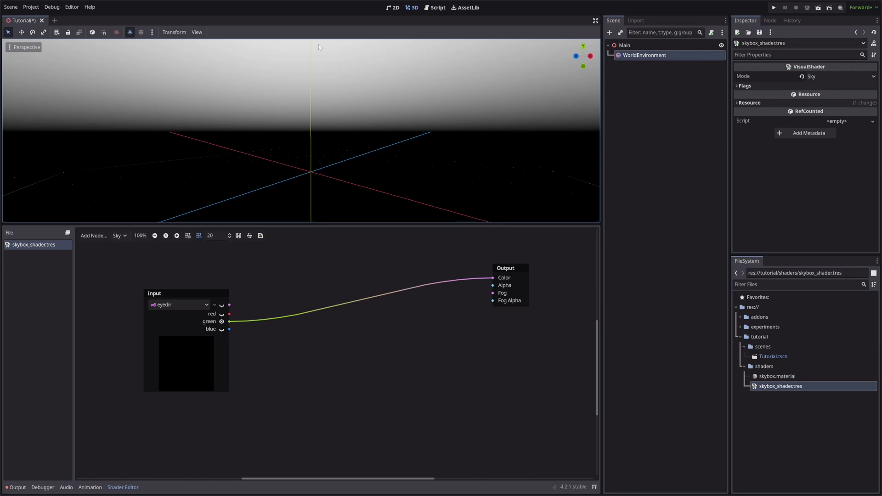
pyautogui.moveTo(332, 132)
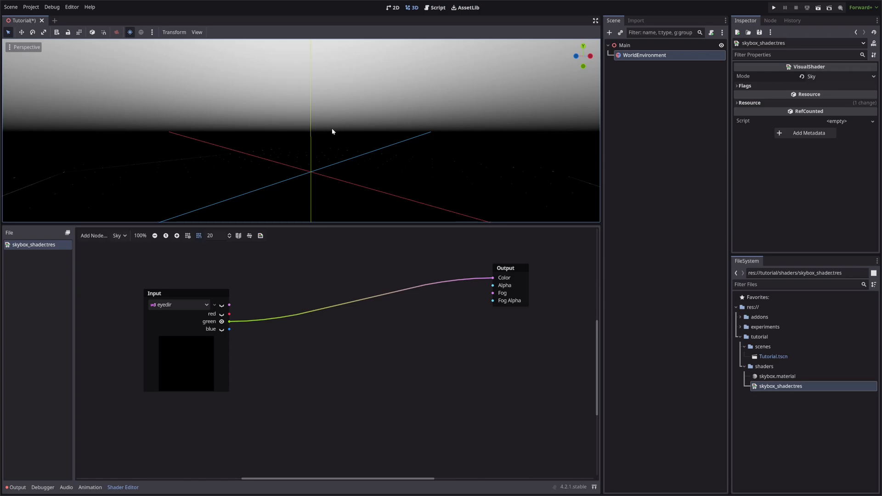
pyautogui.moveTo(324, 224)
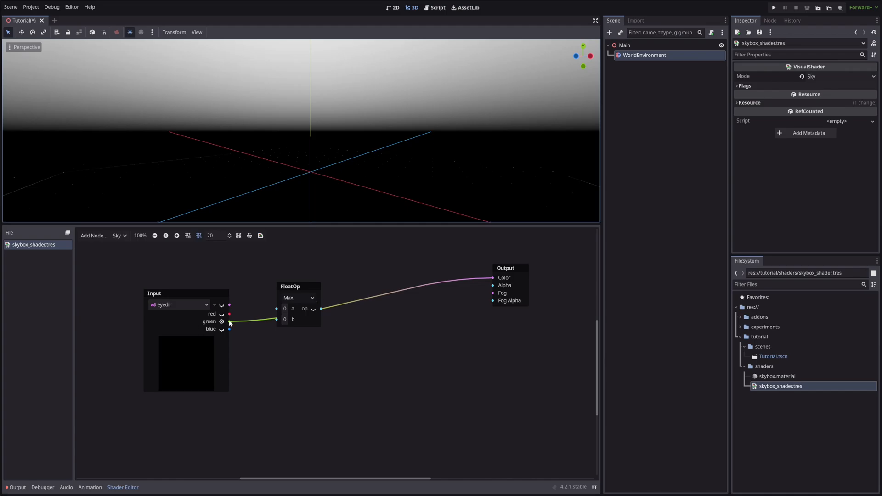
# Step: Connect the green channel to the Max node's first input
pyautogui.moveTo(291, 287); pyautogui.dragTo(285, 261)
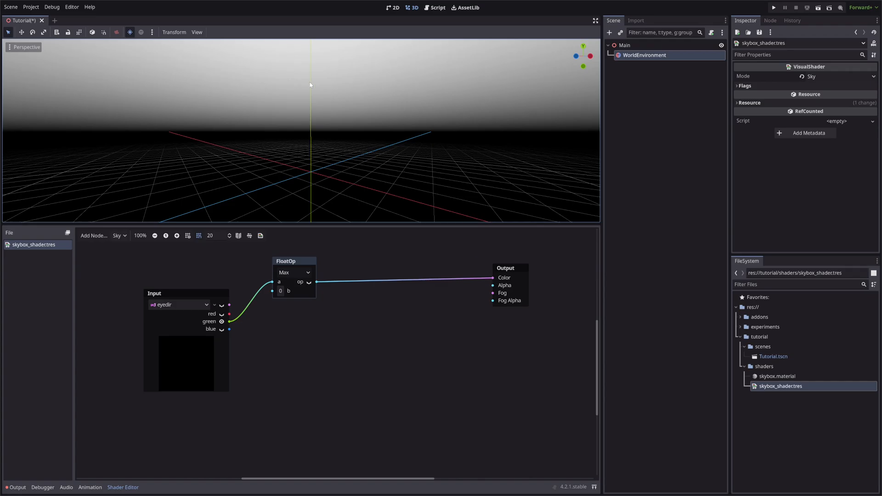
pyautogui.moveTo(107, 190)
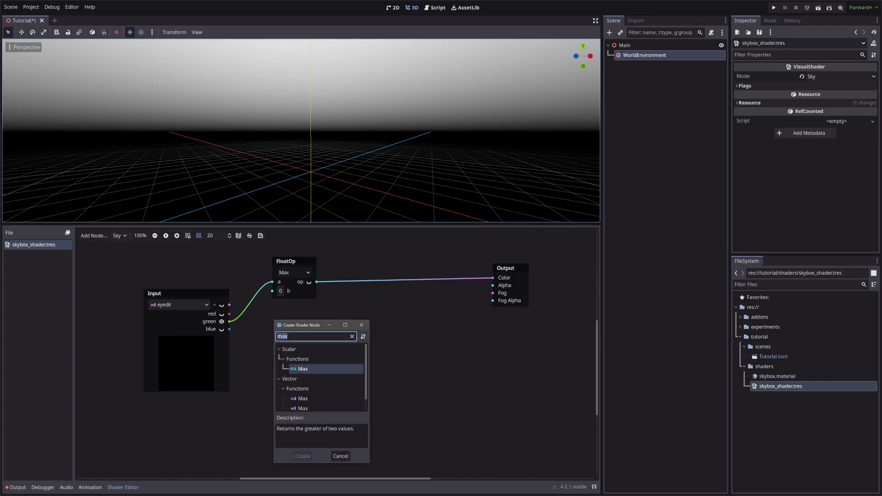
# Step: Add a Min node on the green channel and search for the Abs function
pyautogui.write('min')
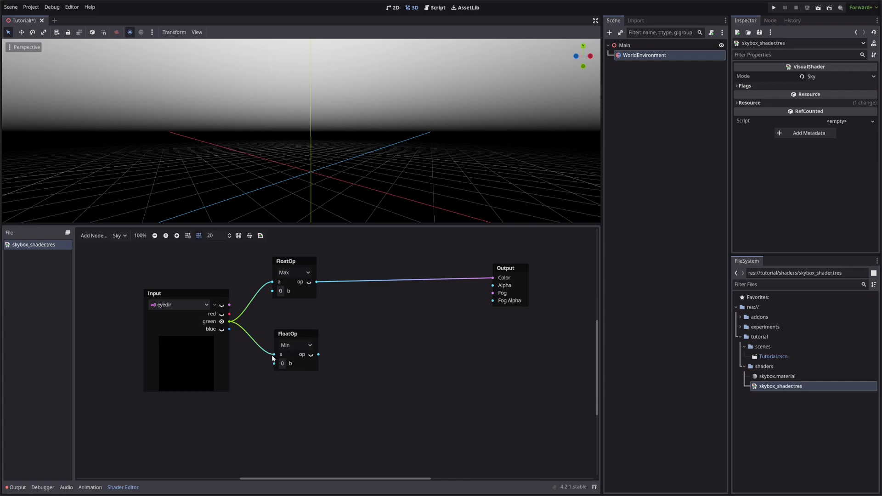
pyautogui.moveTo(329, 366)
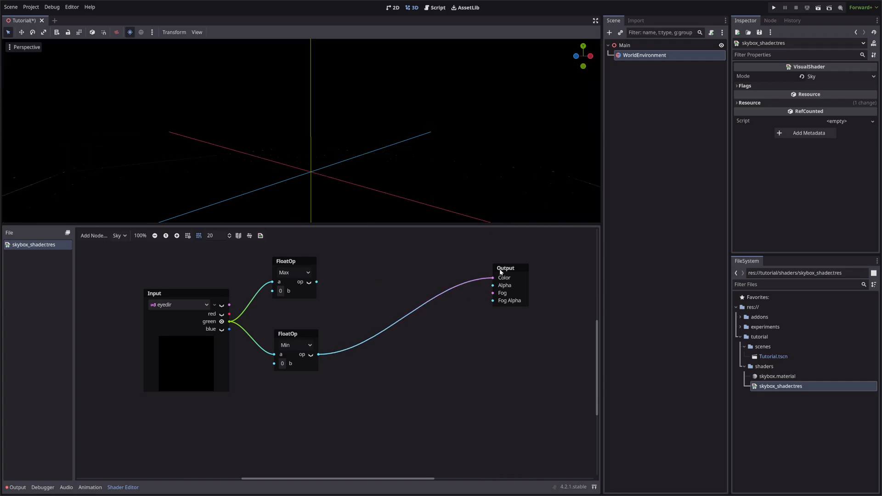
pyautogui.moveTo(353, 62)
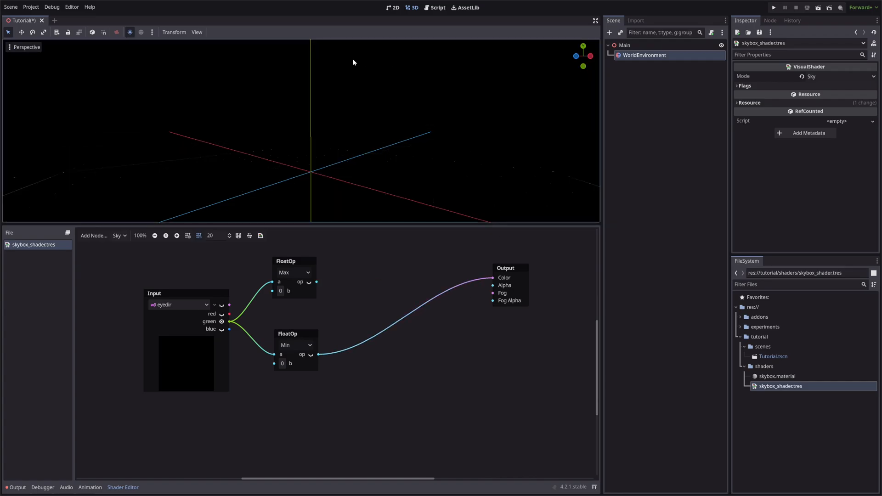
pyautogui.moveTo(342, 215)
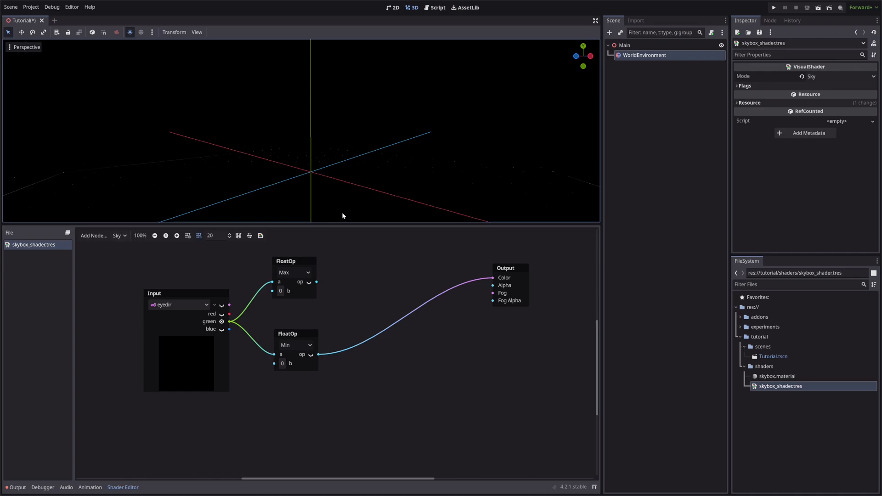
pyautogui.moveTo(336, 290)
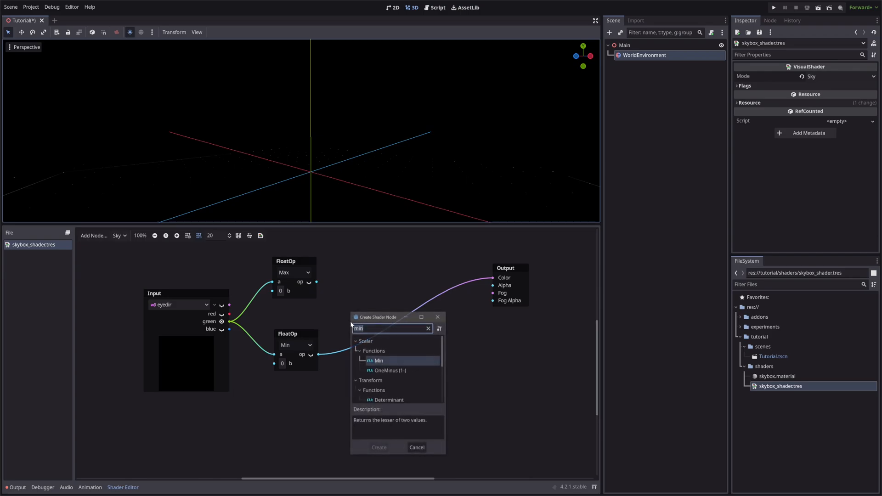
pyautogui.click(377, 446)
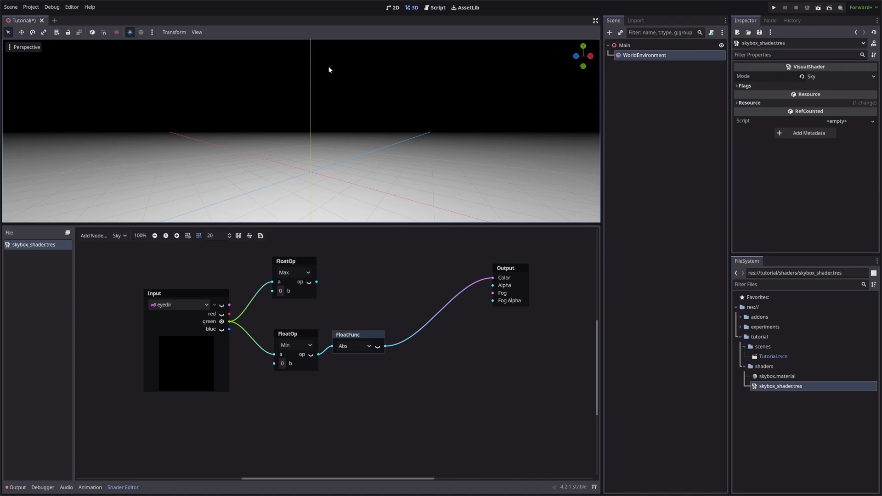
pyautogui.moveTo(360, 147)
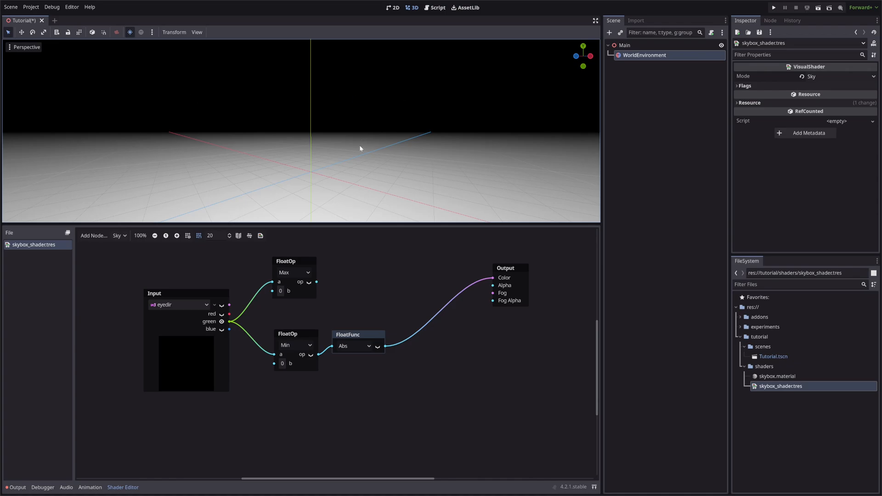
pyautogui.moveTo(362, 212)
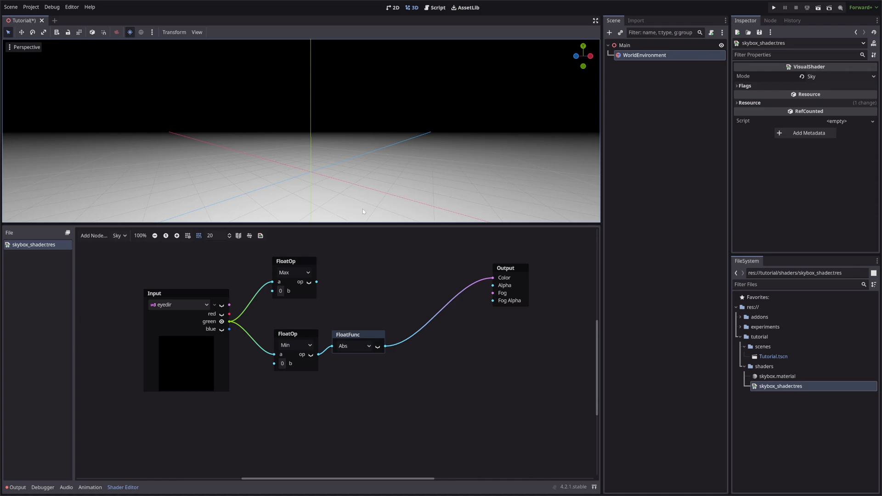
pyautogui.moveTo(366, 248)
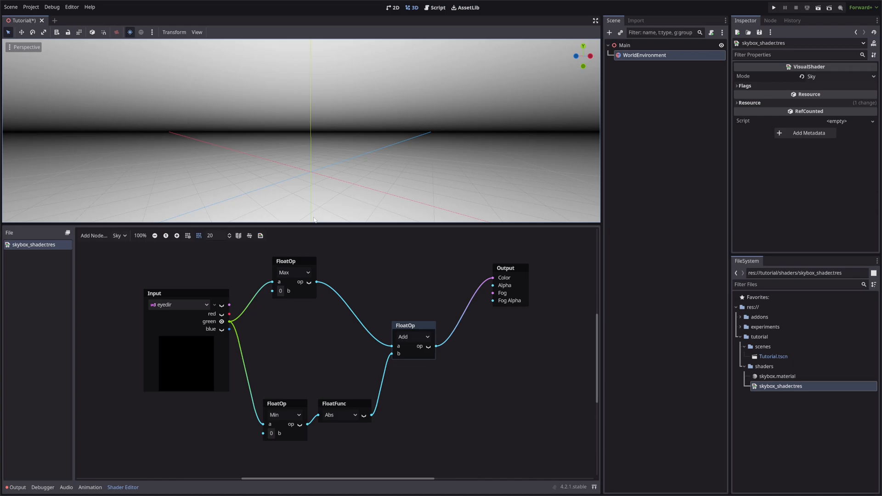
pyautogui.moveTo(323, 217)
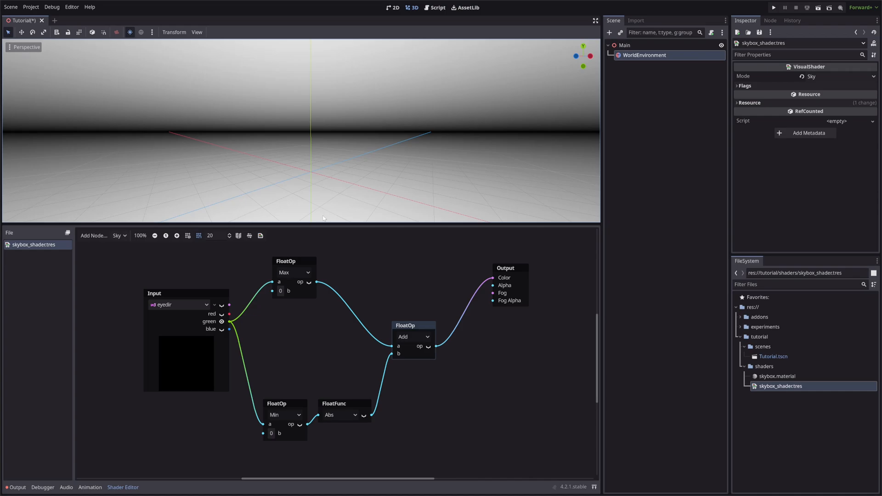
pyautogui.moveTo(446, 348)
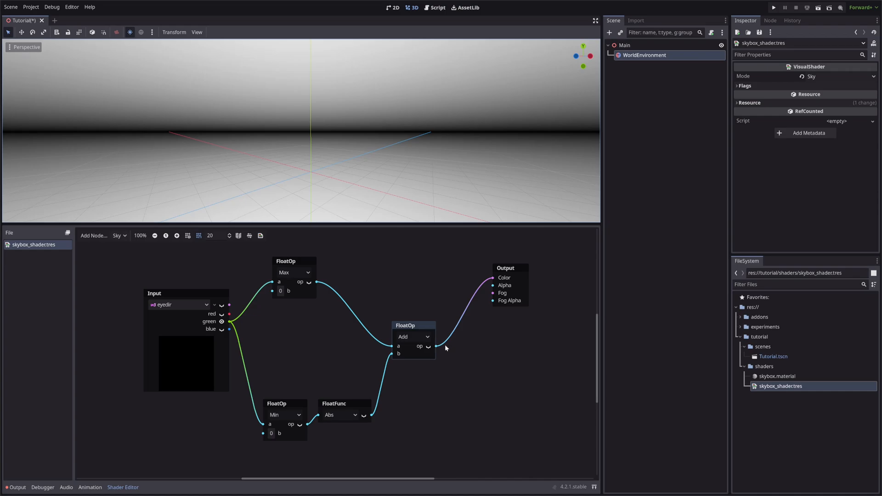
pyautogui.moveTo(455, 338)
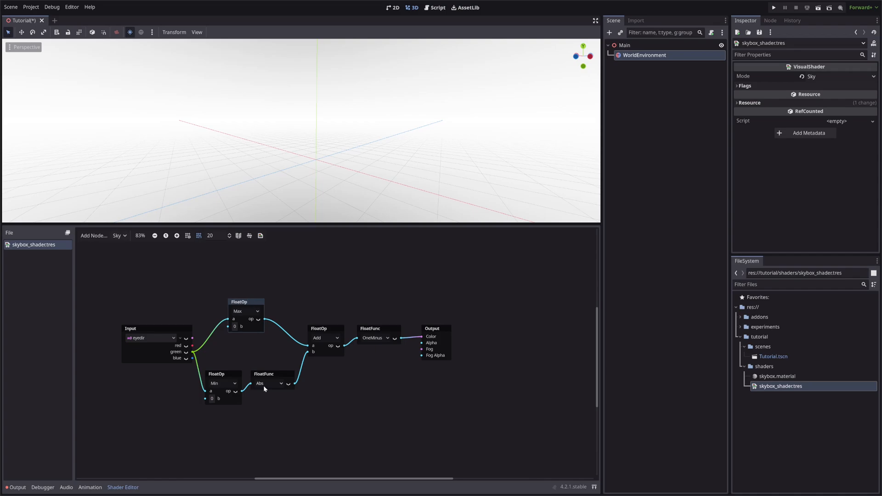
# Step: Edit the Add and OneMinus node chain in the sky shader graph
pyautogui.click(271, 373)
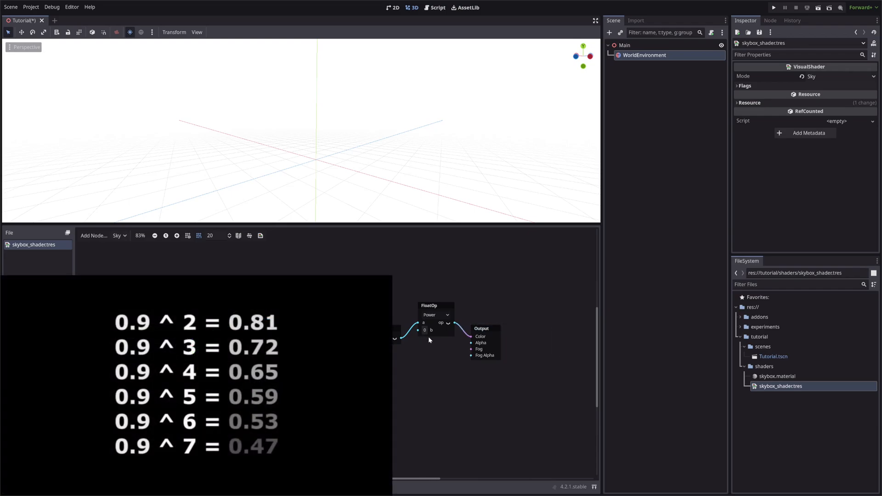
# Step: Set the Power node exponent to 14.84, then raise it to 47.3
pyautogui.click(425, 330)
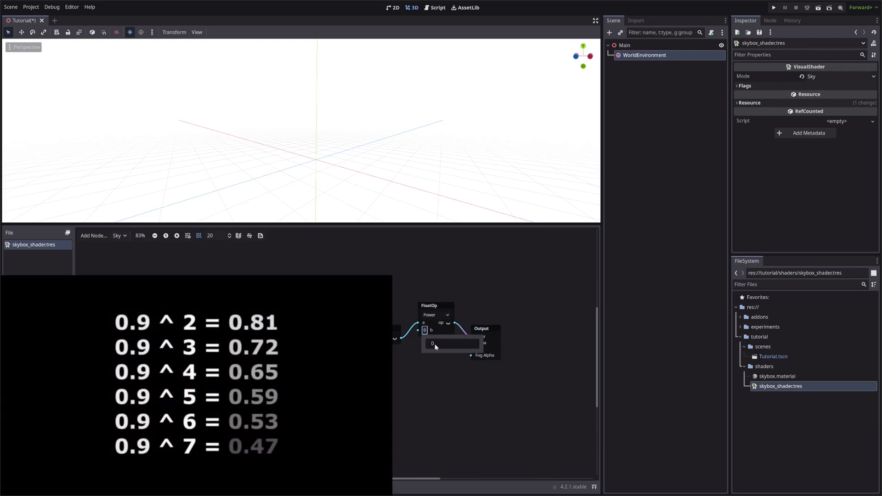
pyautogui.write('14.84')
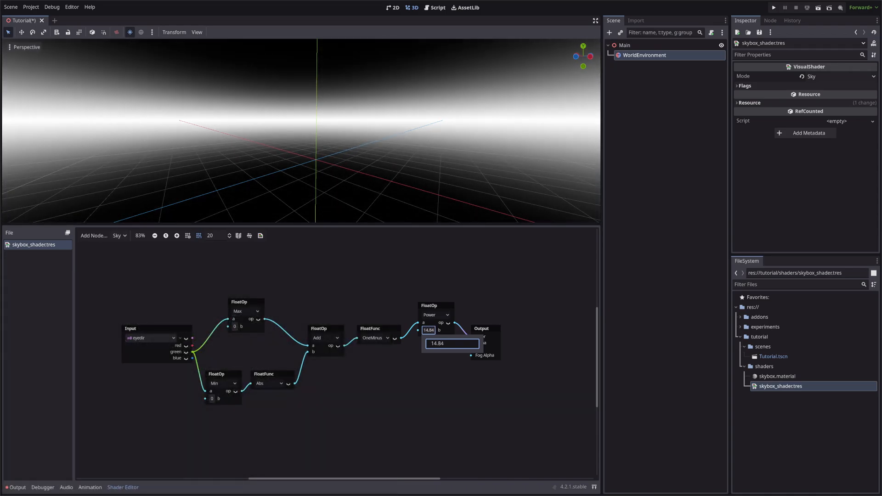
pyautogui.write('47.395')
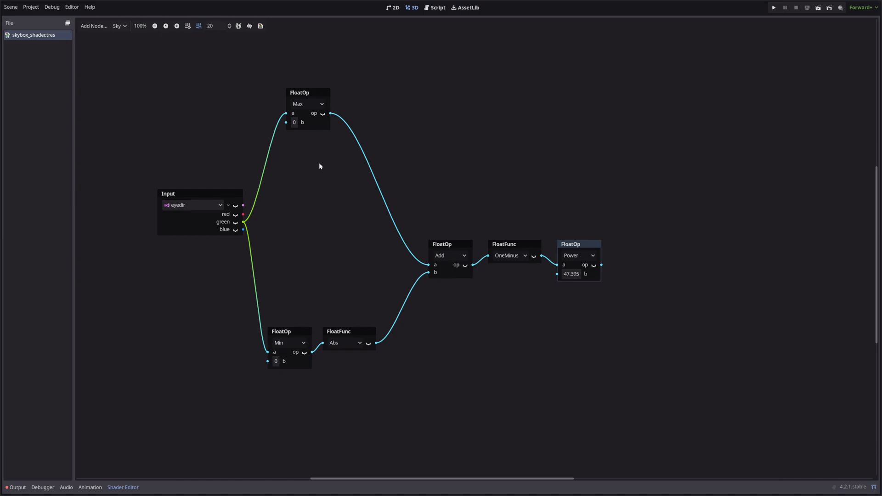
# Step: Search the node list for 'color' while building the zenith, horizon and nadir blend graph
pyautogui.click(338, 331)
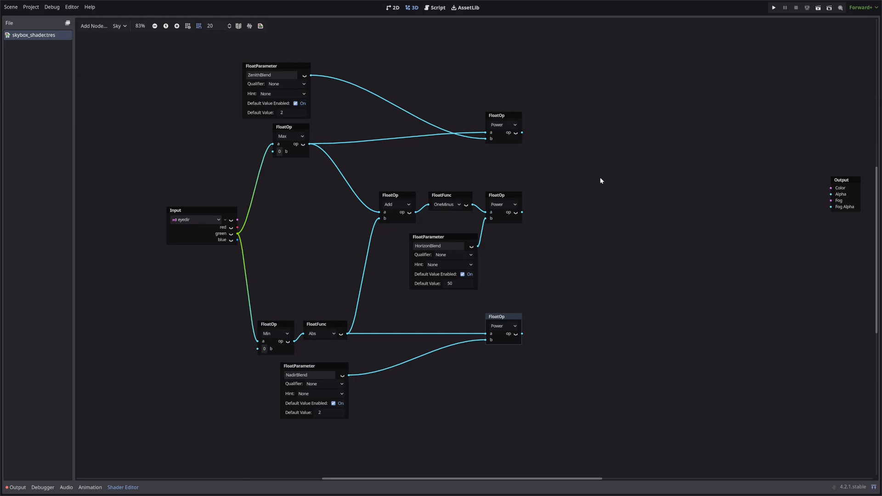
pyautogui.write('color')
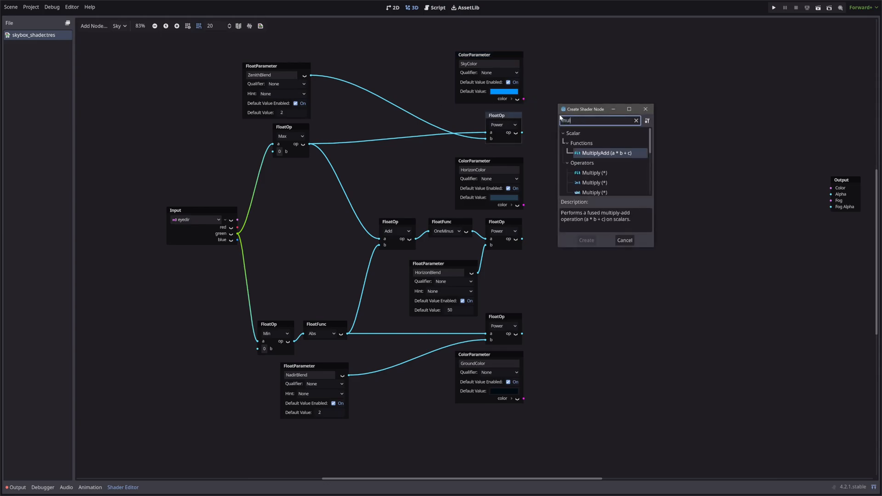
# Step: Add a Multiply node for colour blending and connect the summed colour to the sky Output
pyautogui.click(586, 240)
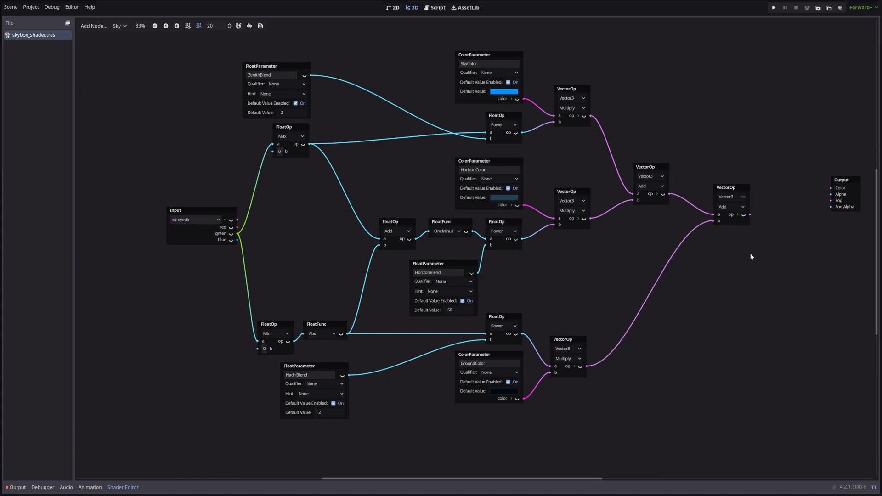
pyautogui.moveTo(750, 218)
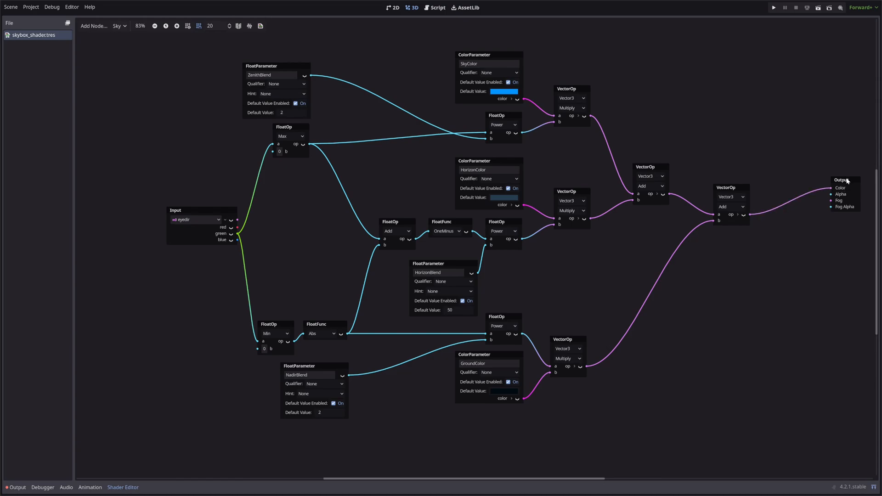
pyautogui.moveTo(843, 191); pyautogui.dragTo(778, 202)
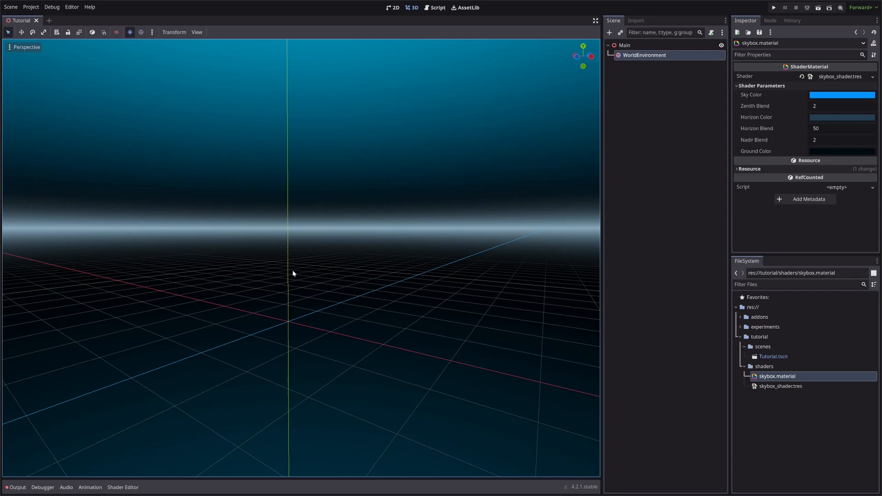
# Step: Reopen the sky shader graph and add SimpleNoise and Texture2D nodes
pyautogui.click(122, 486)
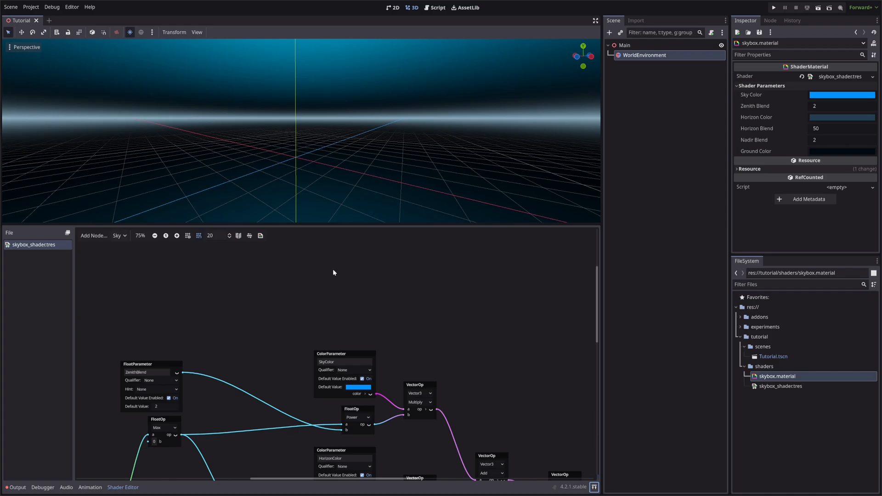
pyautogui.moveTo(316, 270)
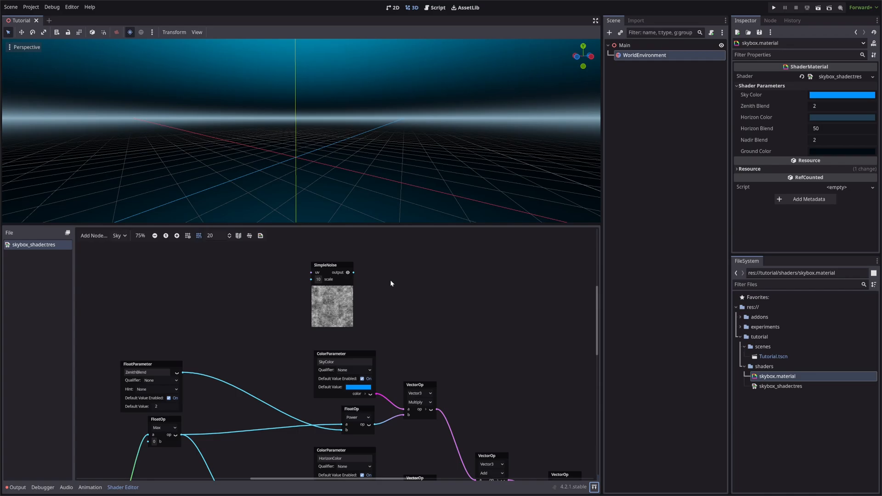
pyautogui.write('sim')
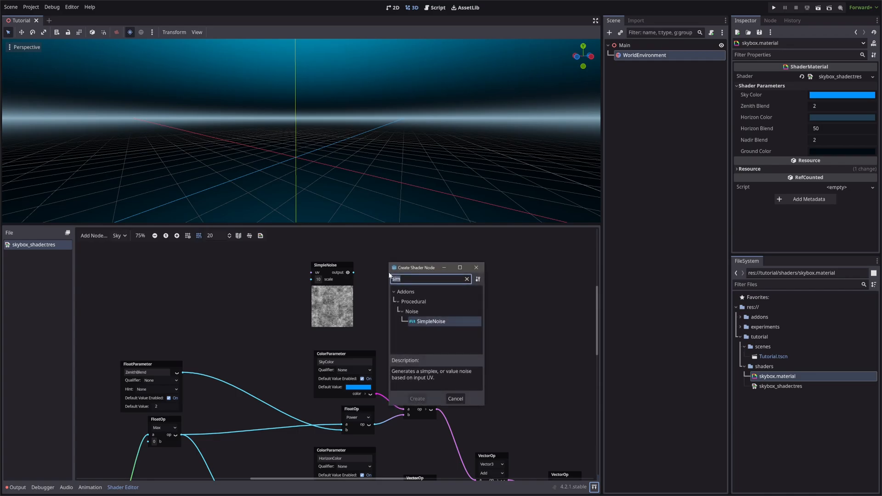
pyautogui.write('text')
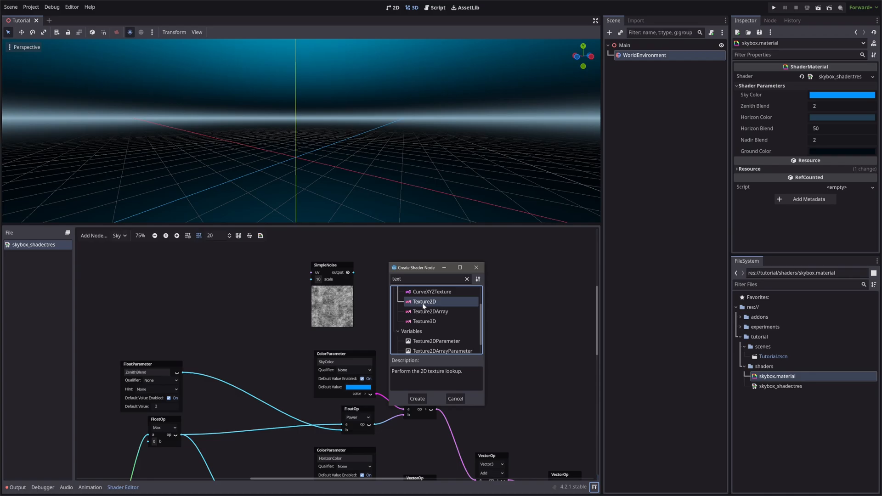
pyautogui.click(416, 398)
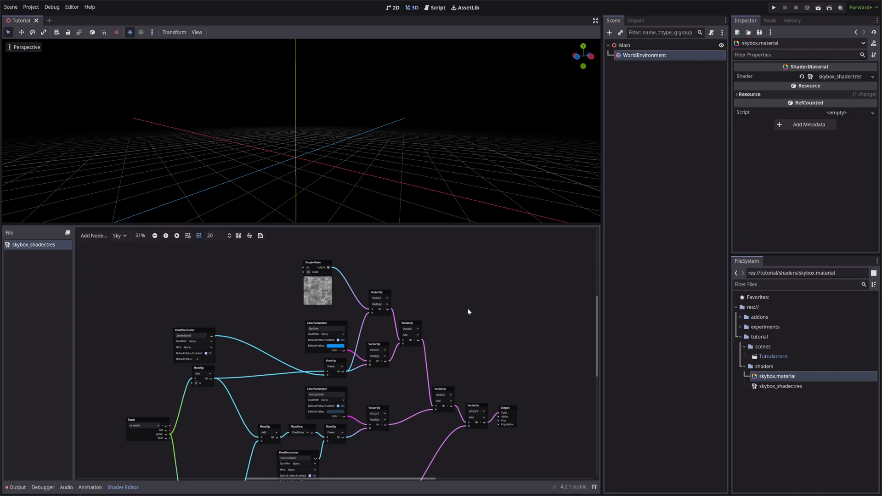
pyautogui.moveTo(312, 288)
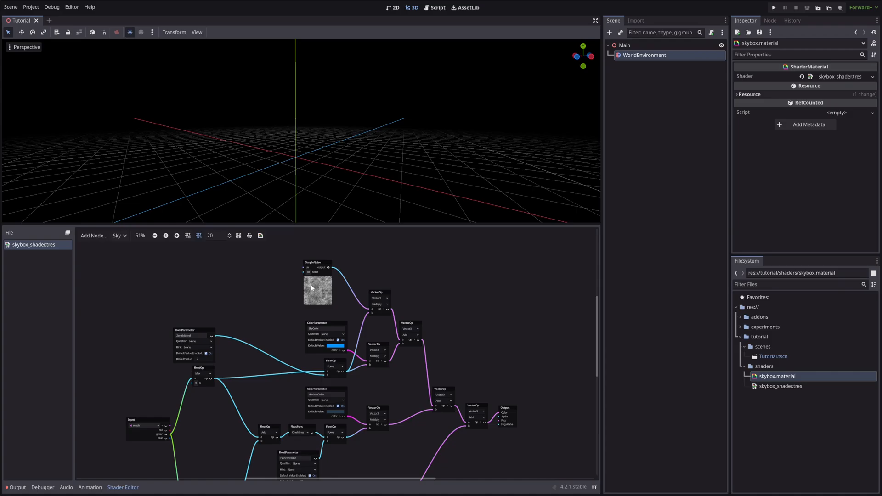
pyautogui.click(118, 235)
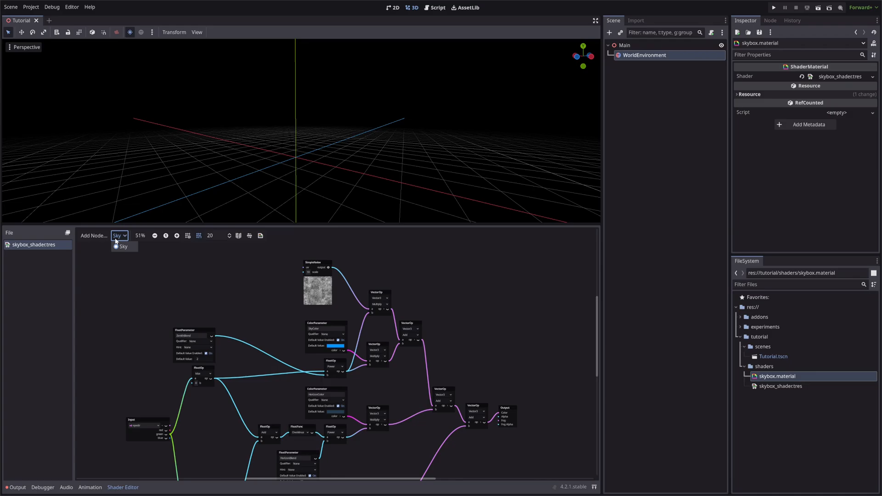
pyautogui.click(123, 247)
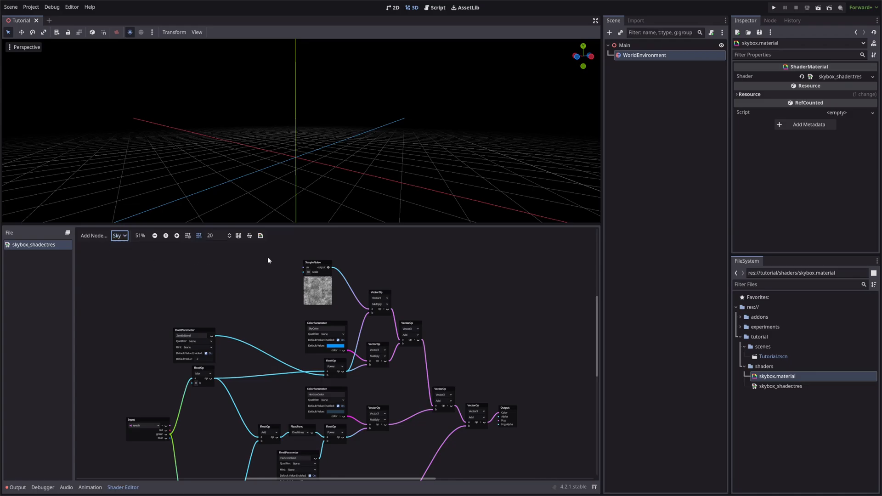
pyautogui.click(260, 235)
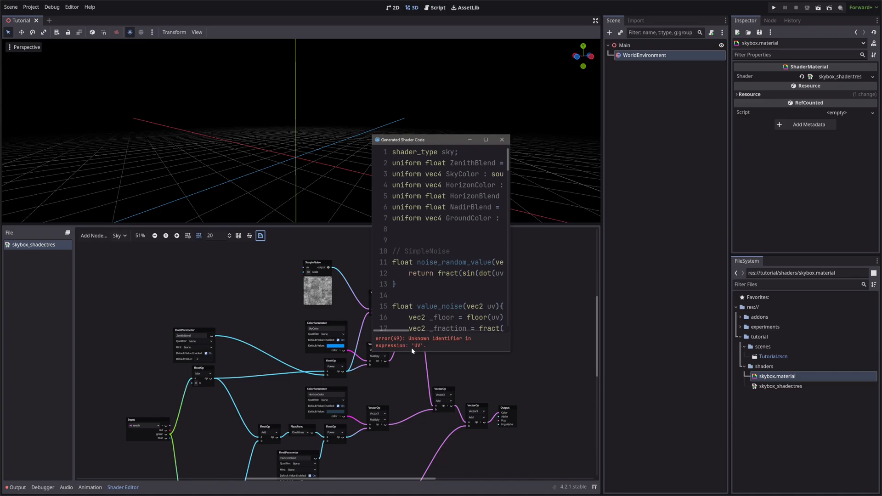
pyautogui.click(500, 140)
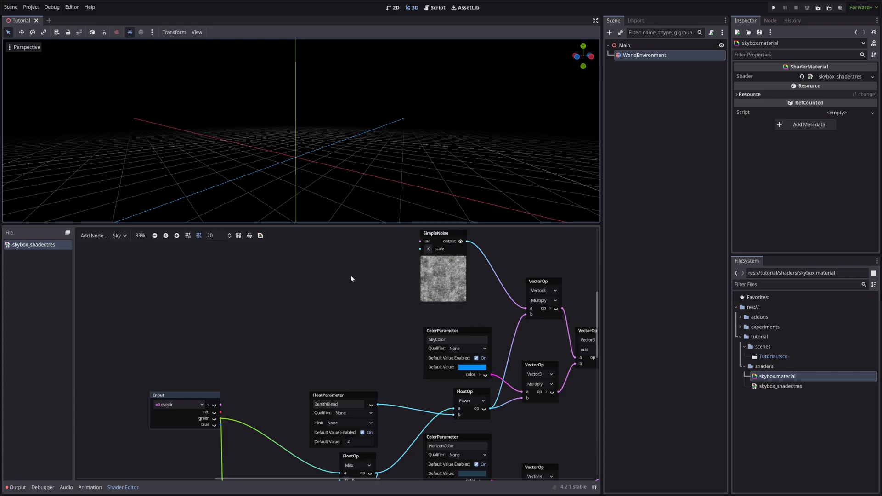
pyautogui.moveTo(286, 174)
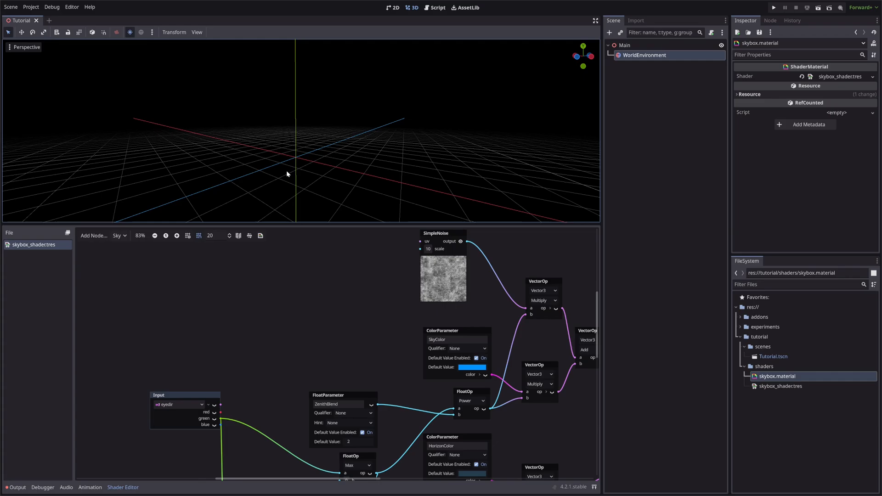
pyautogui.moveTo(214, 208)
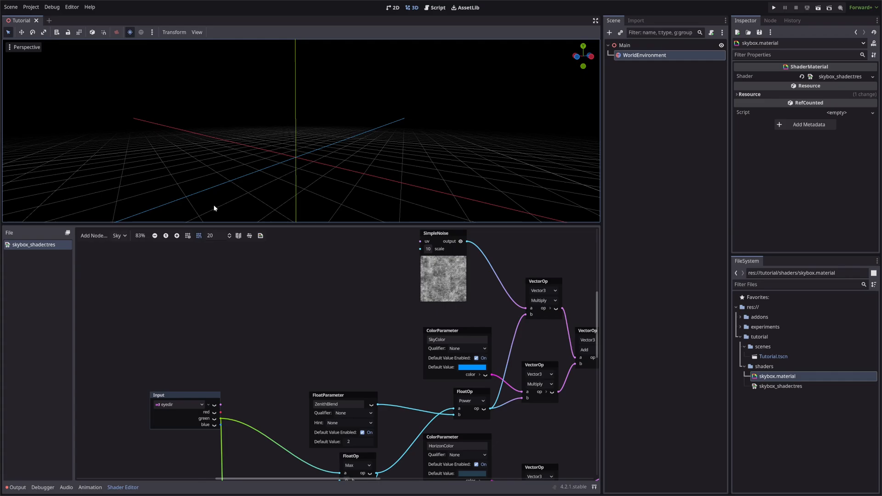
pyautogui.moveTo(185, 400)
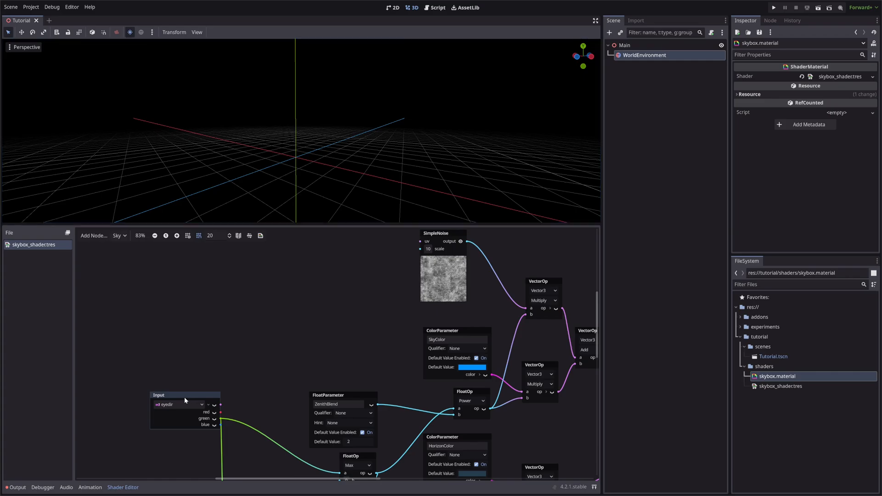
pyautogui.moveTo(219, 414)
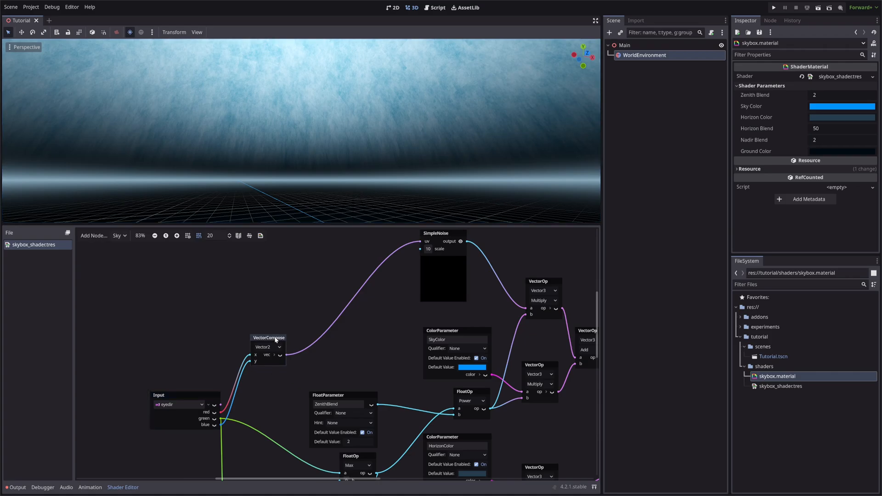
pyautogui.moveTo(298, 363)
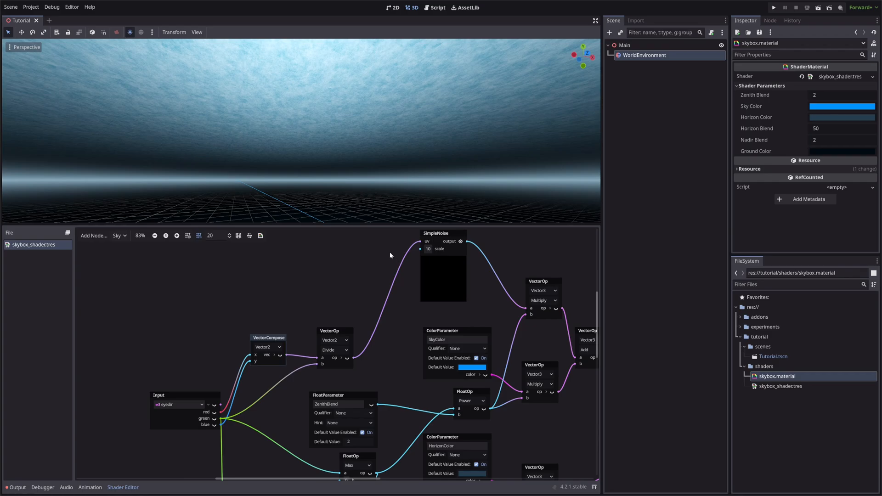
pyautogui.moveTo(268, 169)
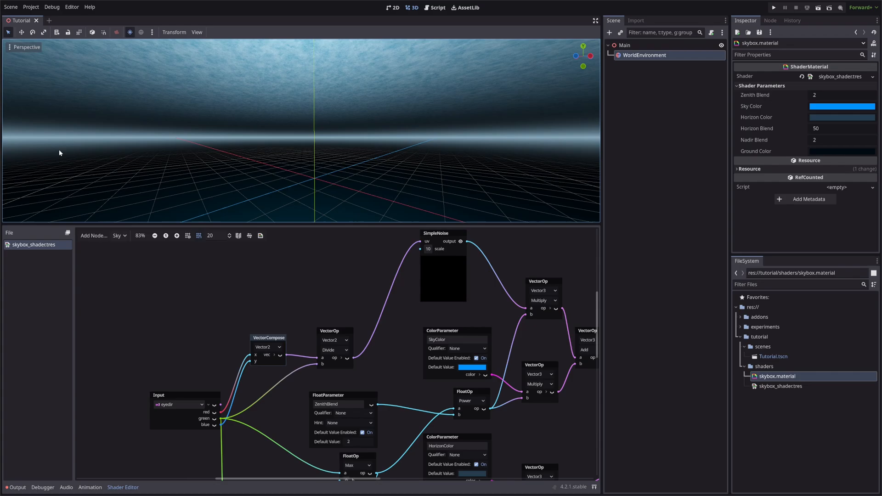
pyautogui.moveTo(536, 182)
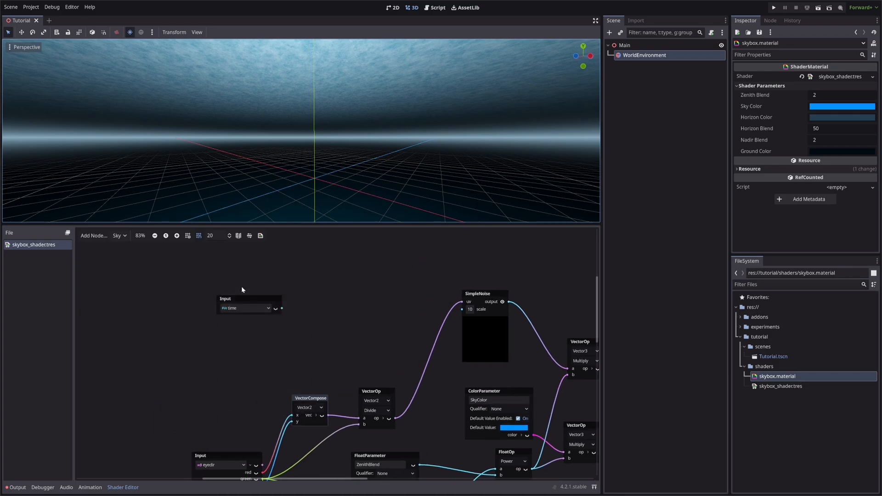
# Step: Add a UVFunc Panning node and connect its output to the SimpleNoise uv input
pyautogui.rightClick(242, 289)
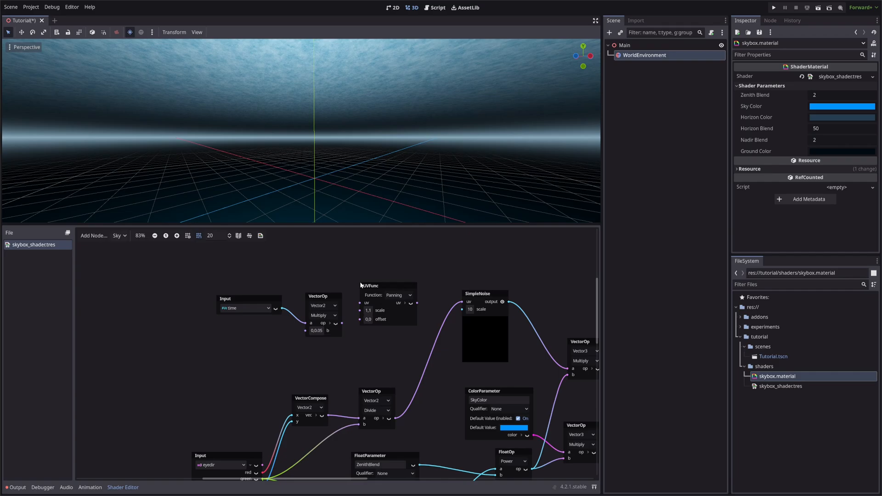
pyautogui.moveTo(403, 296)
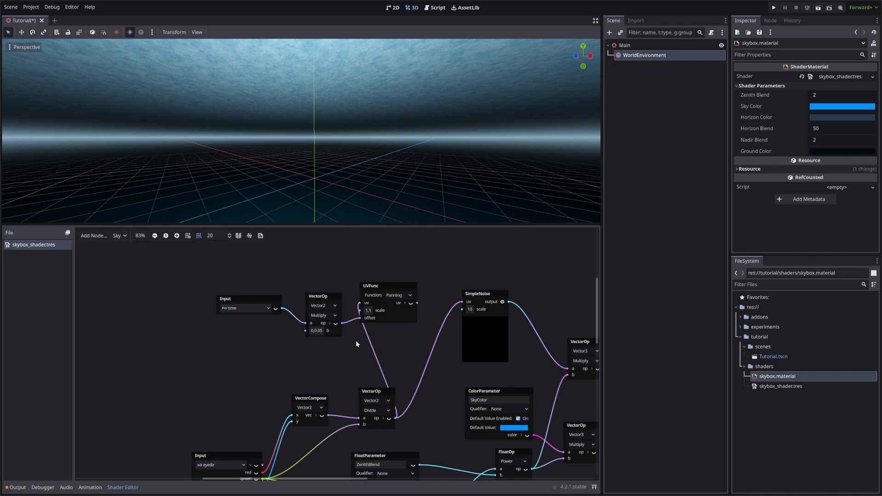
pyautogui.moveTo(401, 355)
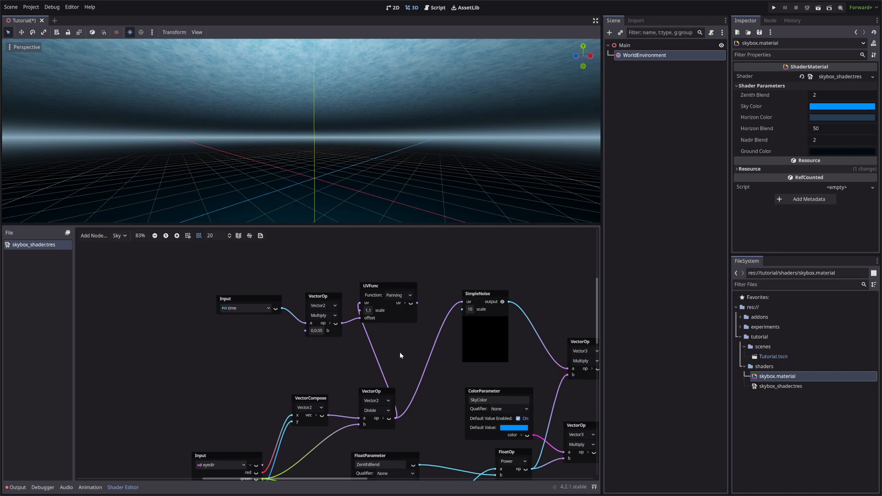
pyautogui.moveTo(419, 303)
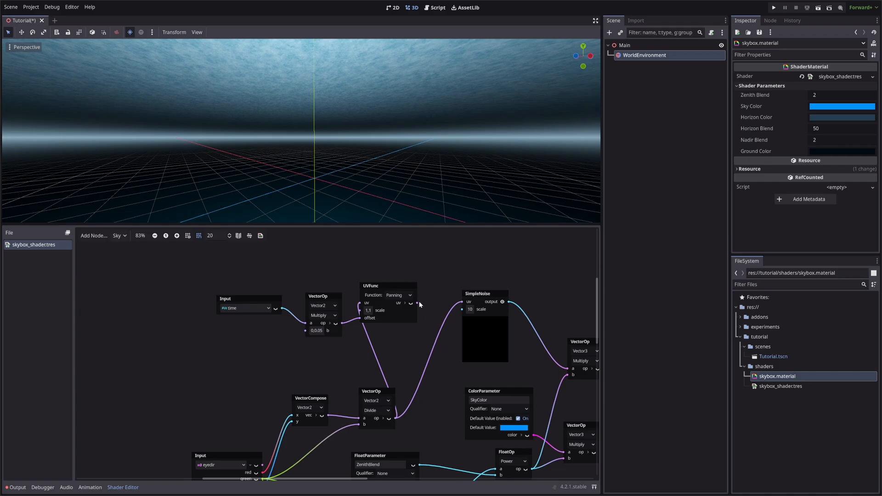
pyautogui.moveTo(416, 303); pyautogui.dragTo(462, 302)
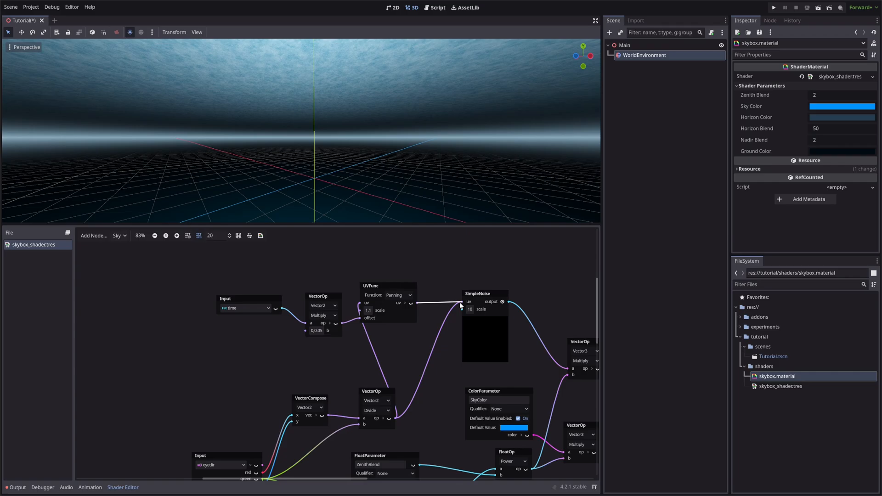